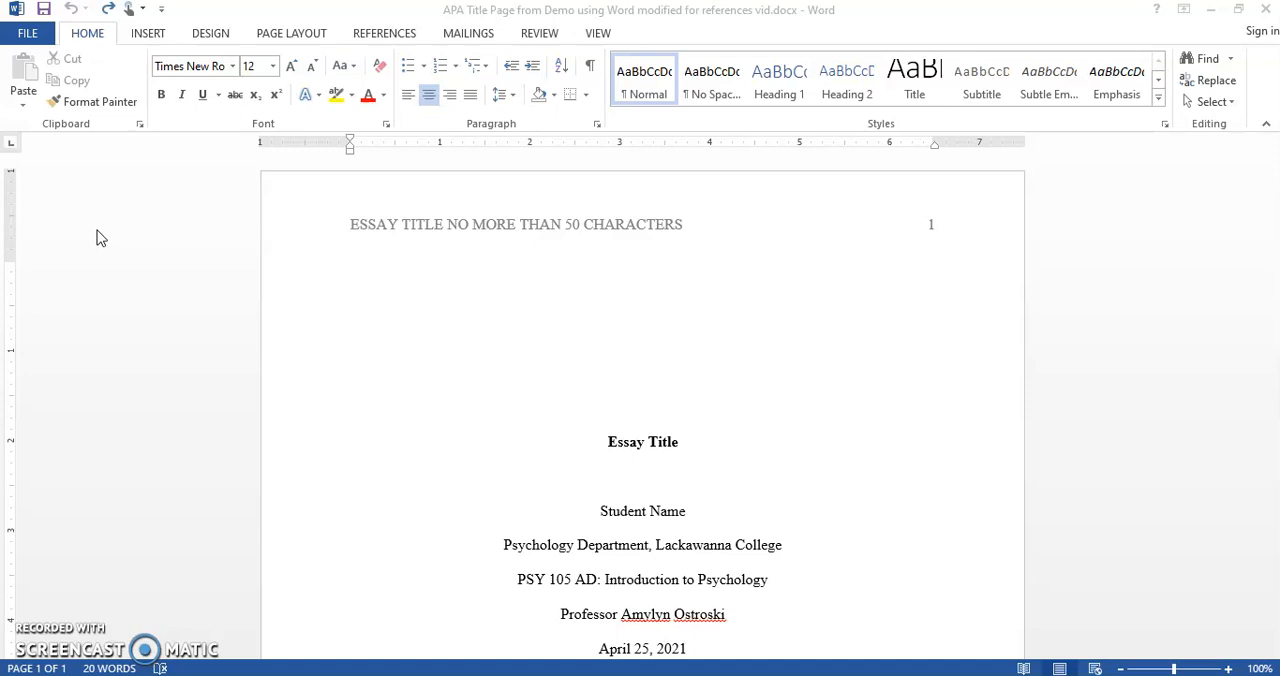
mouse_move(142, 280)
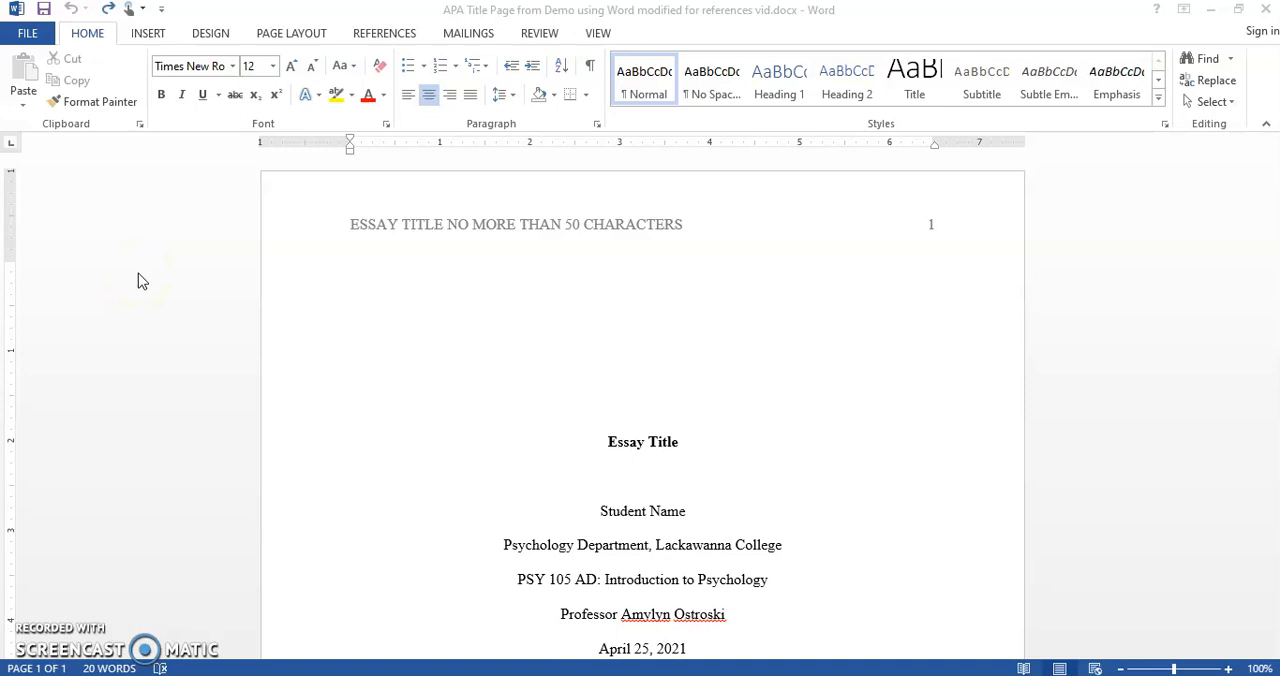
mouse_move(820, 260)
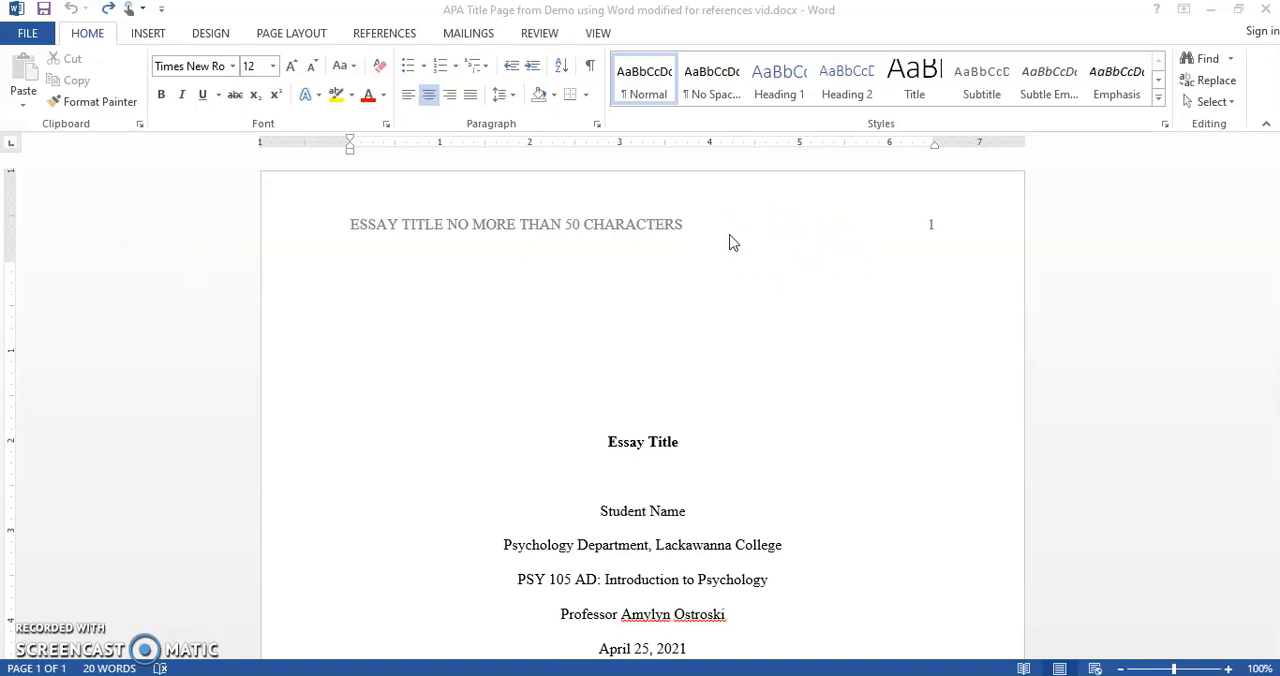
Step: Start a new line after the date April 25, 2021 at the end of the title page
scroll(down, 3)
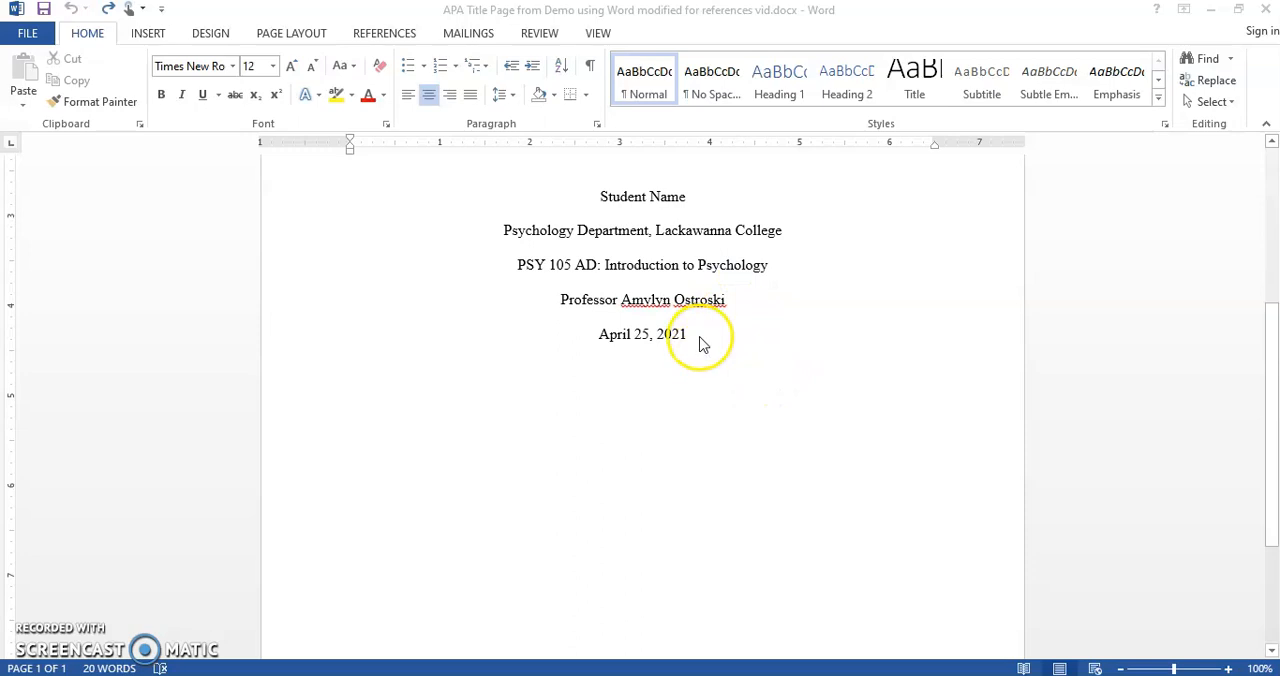
click(688, 334)
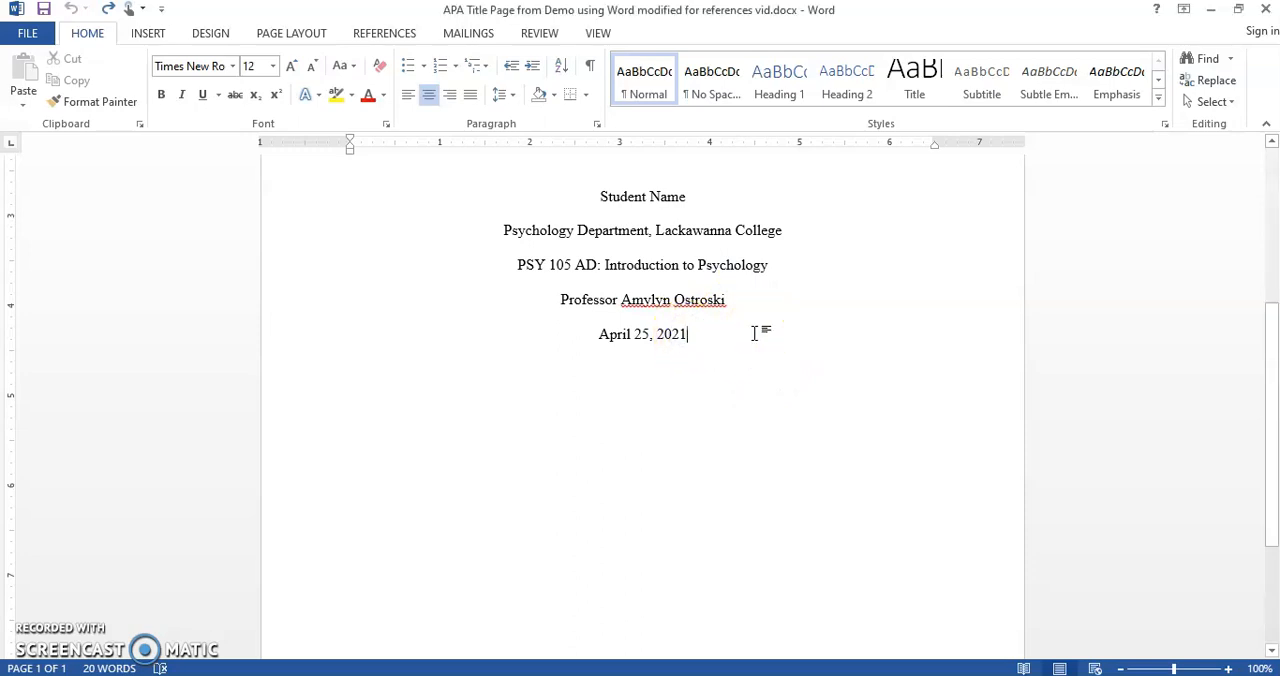
key(enter)
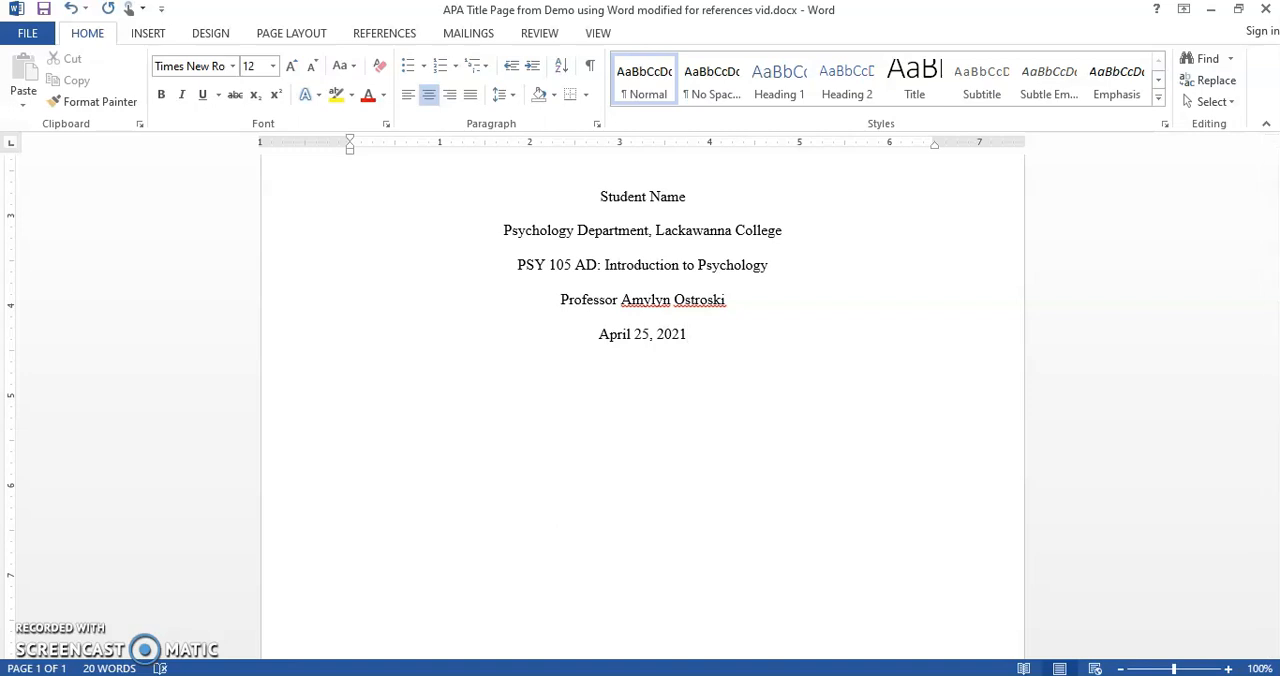
Step: Insert a page break after the date so a second page with the running head appears
click(688, 334)
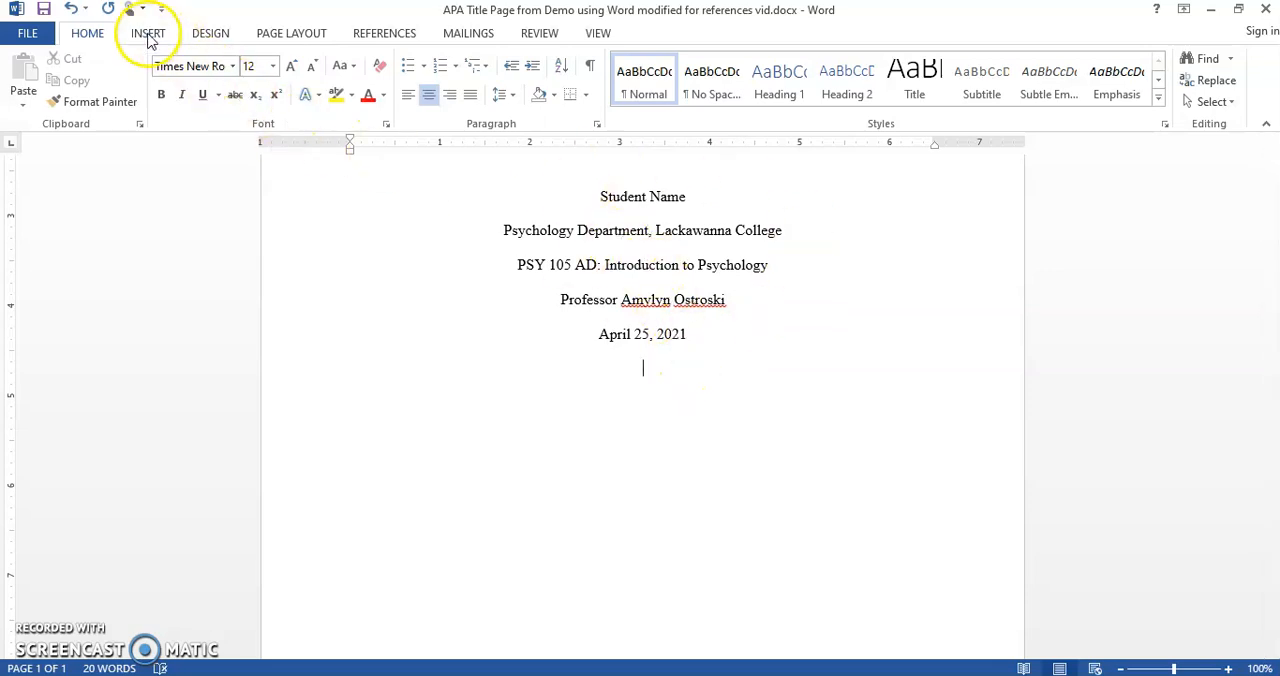
click(148, 32)
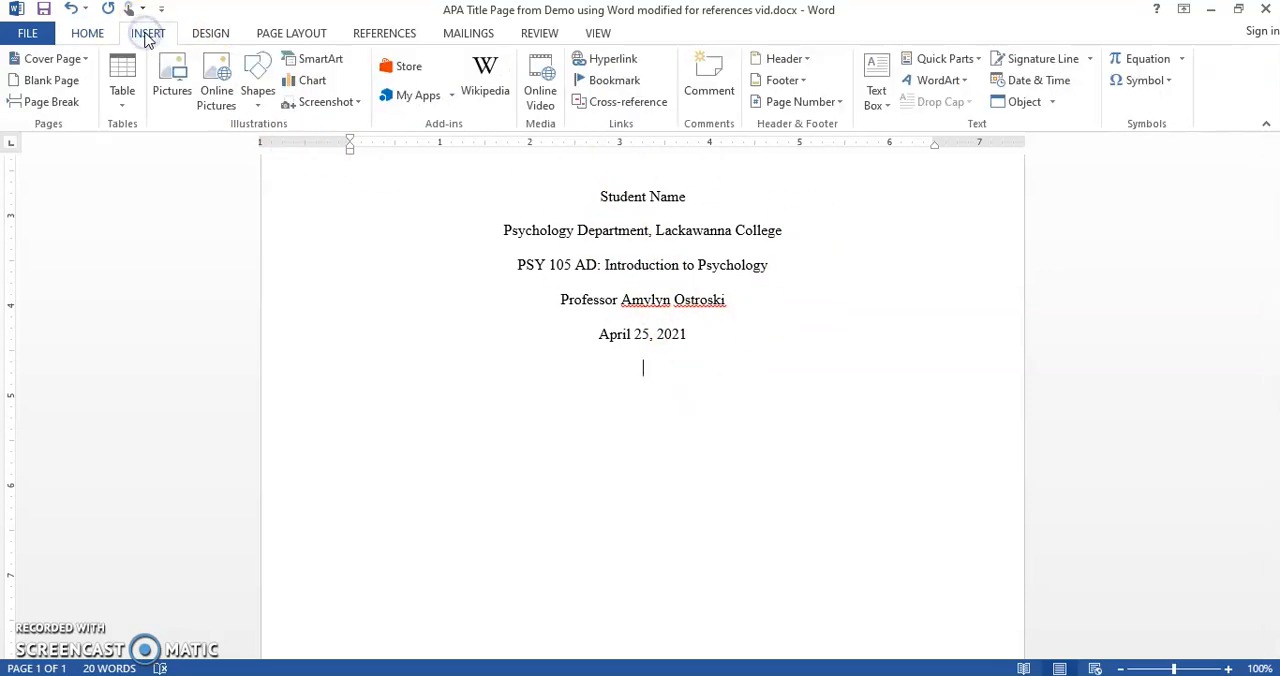
mouse_move(52, 102)
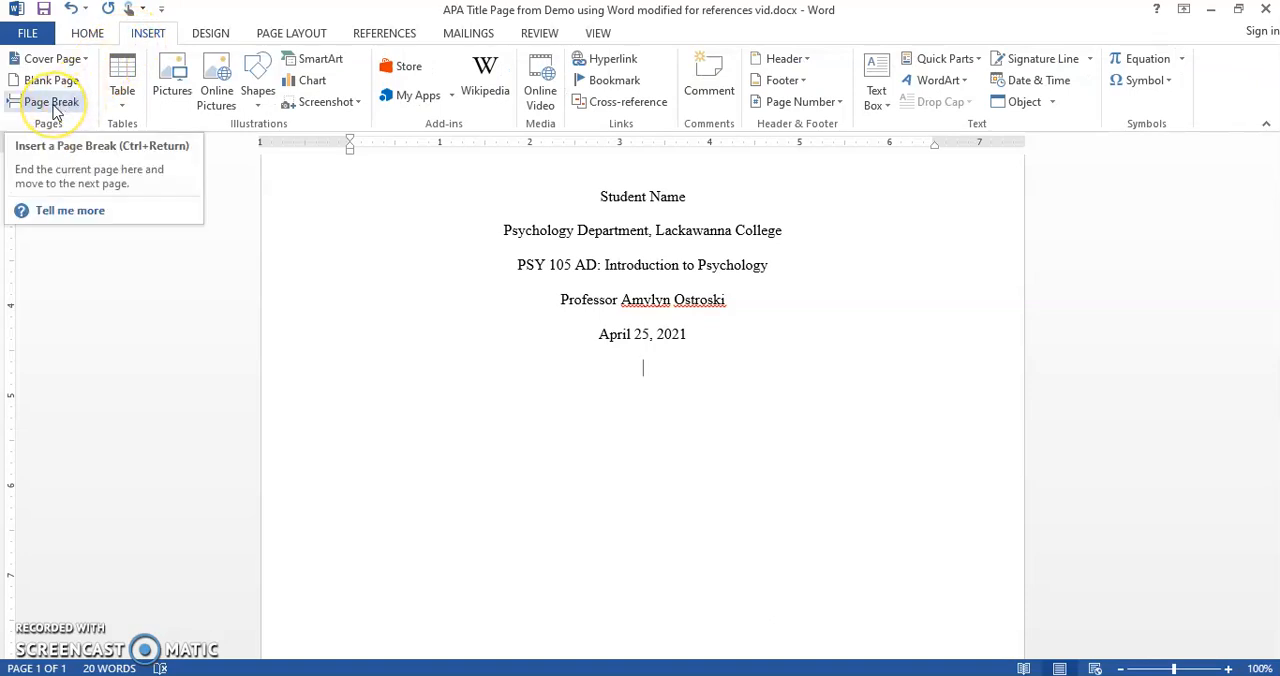
click(52, 102)
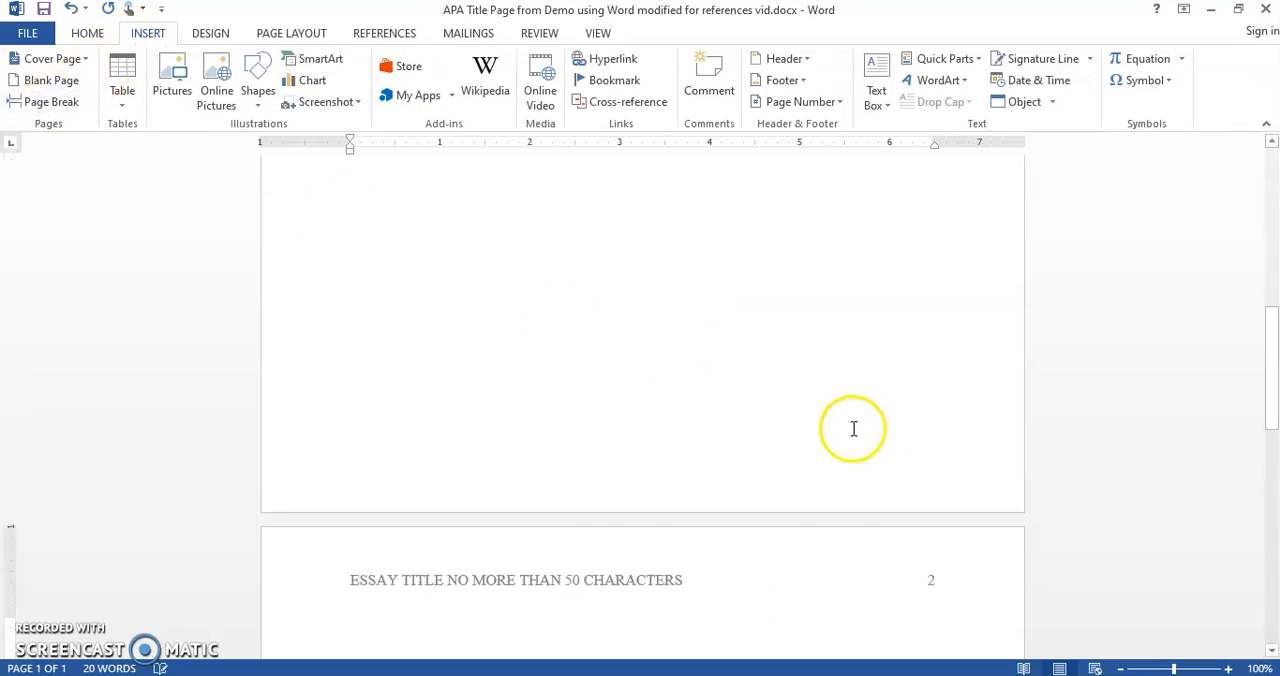
scroll(down, 3)
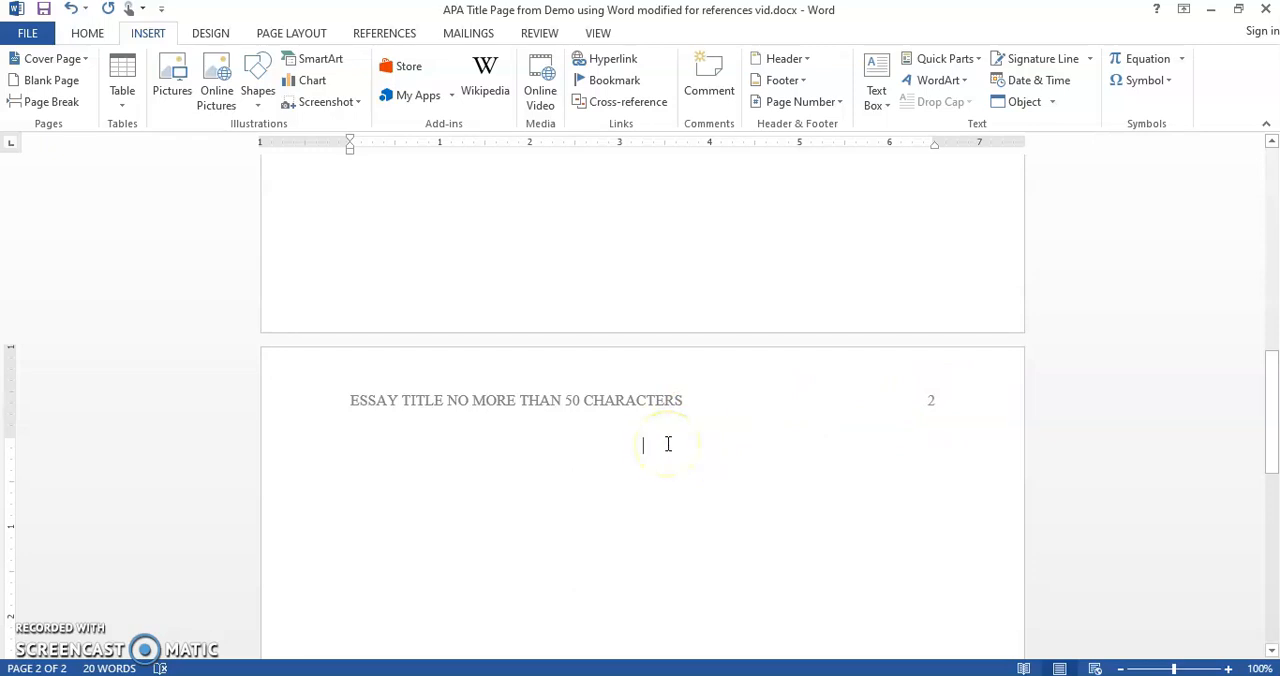
Step: Add the bold centred heading 'Abstract' at the top of page 2 with a new line beneath
click(88, 32)
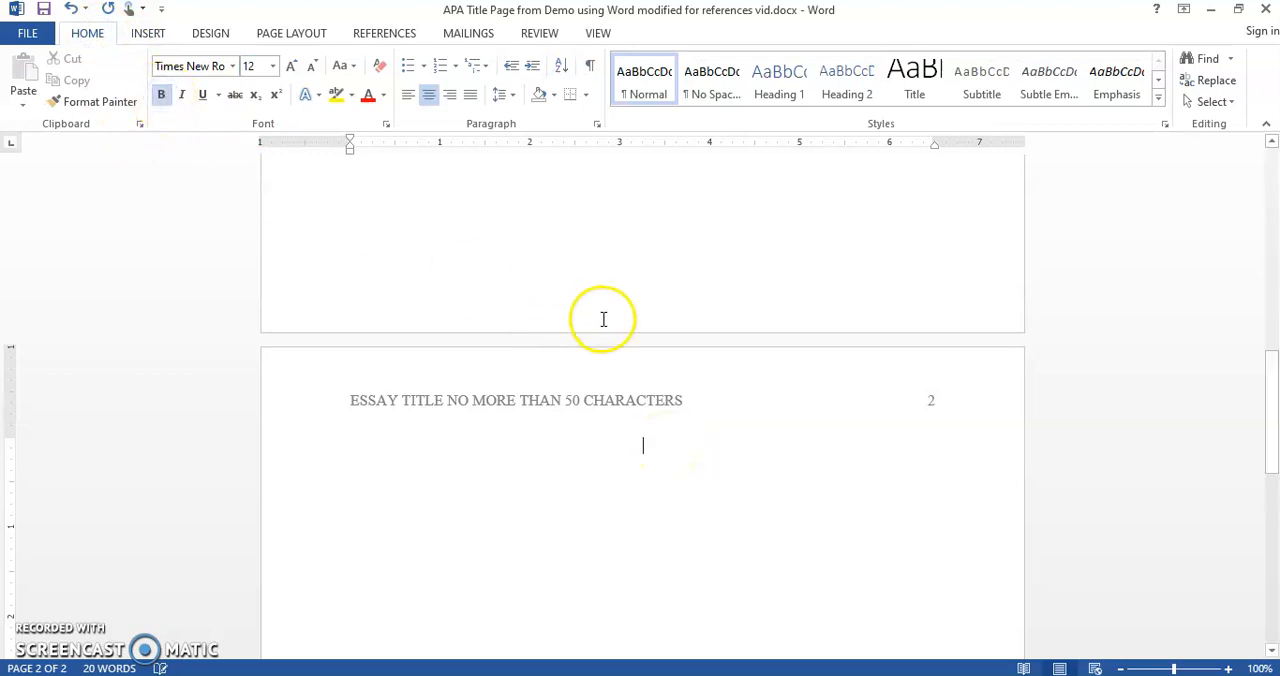
mouse_move(680, 444)
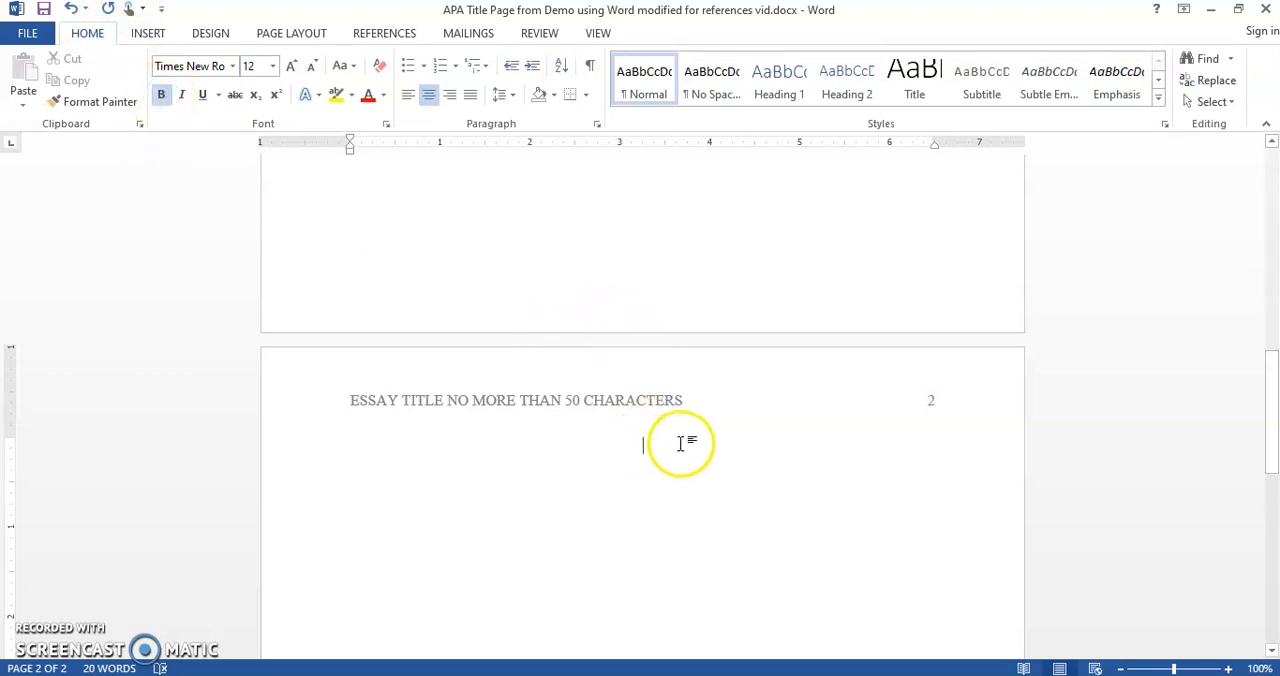
text(Abr)
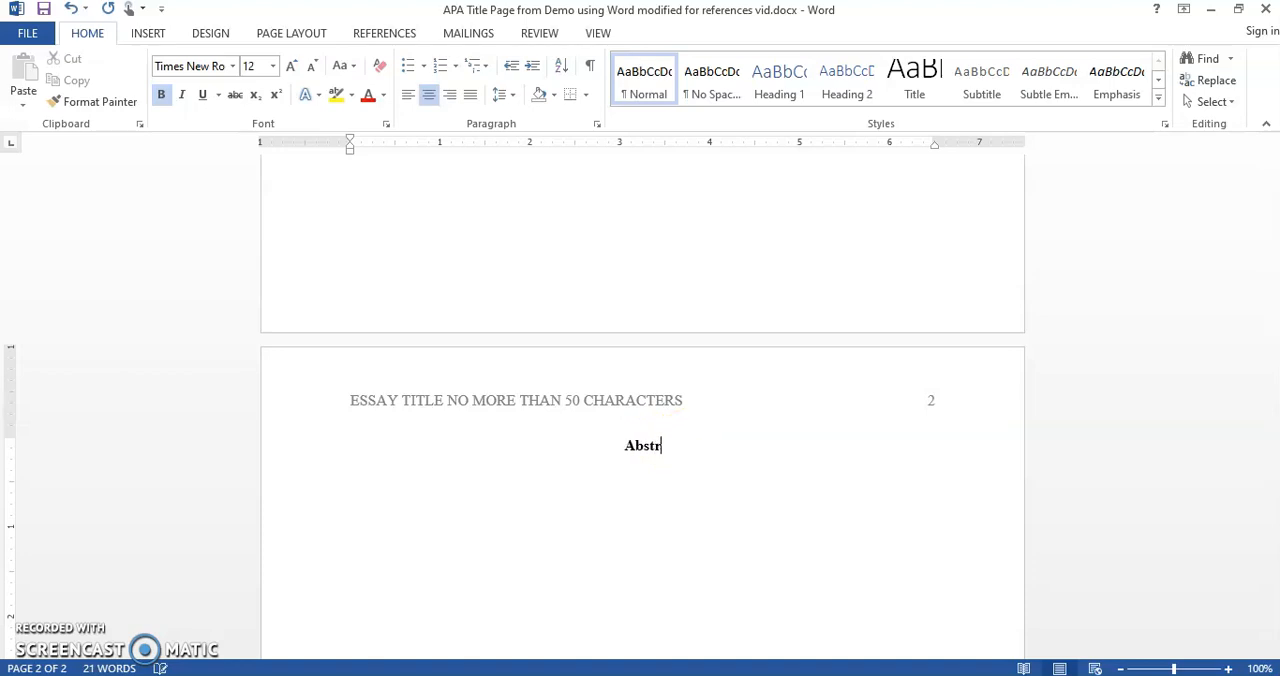
text(act)
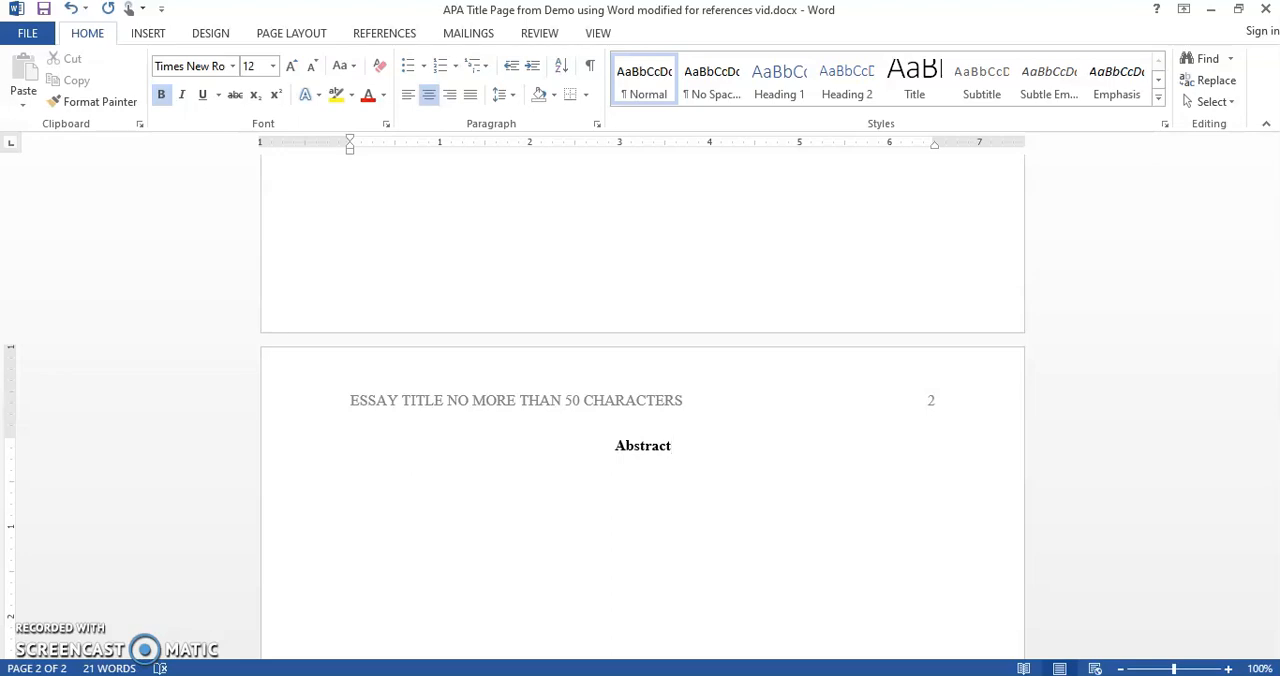
click(670, 444)
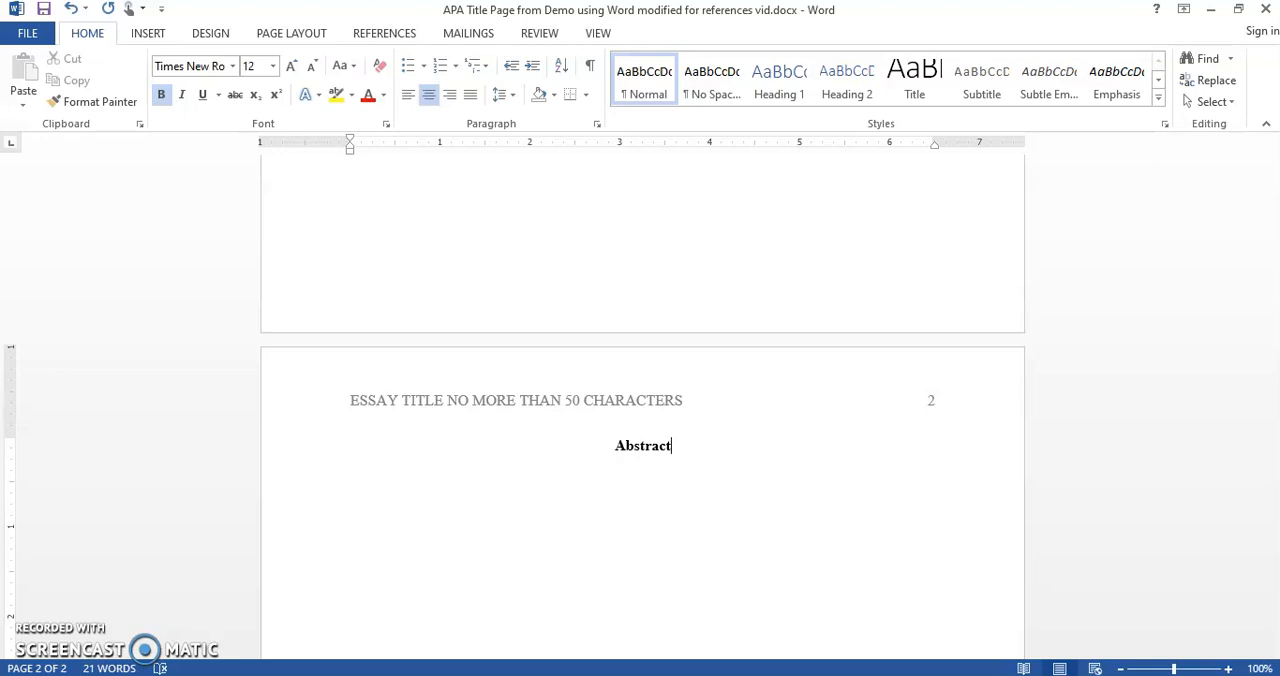
key(enter)
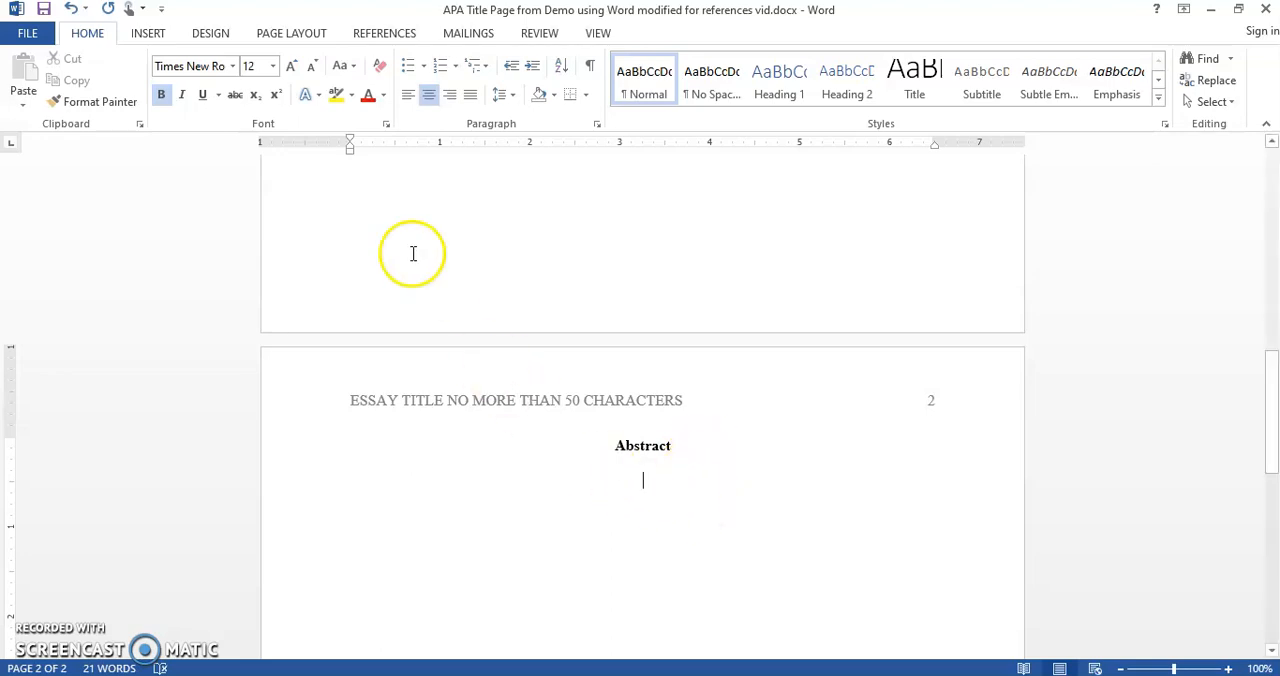
Step: Insert a page break and head page 3 with the bold centred words 'Essay Title'
click(148, 32)
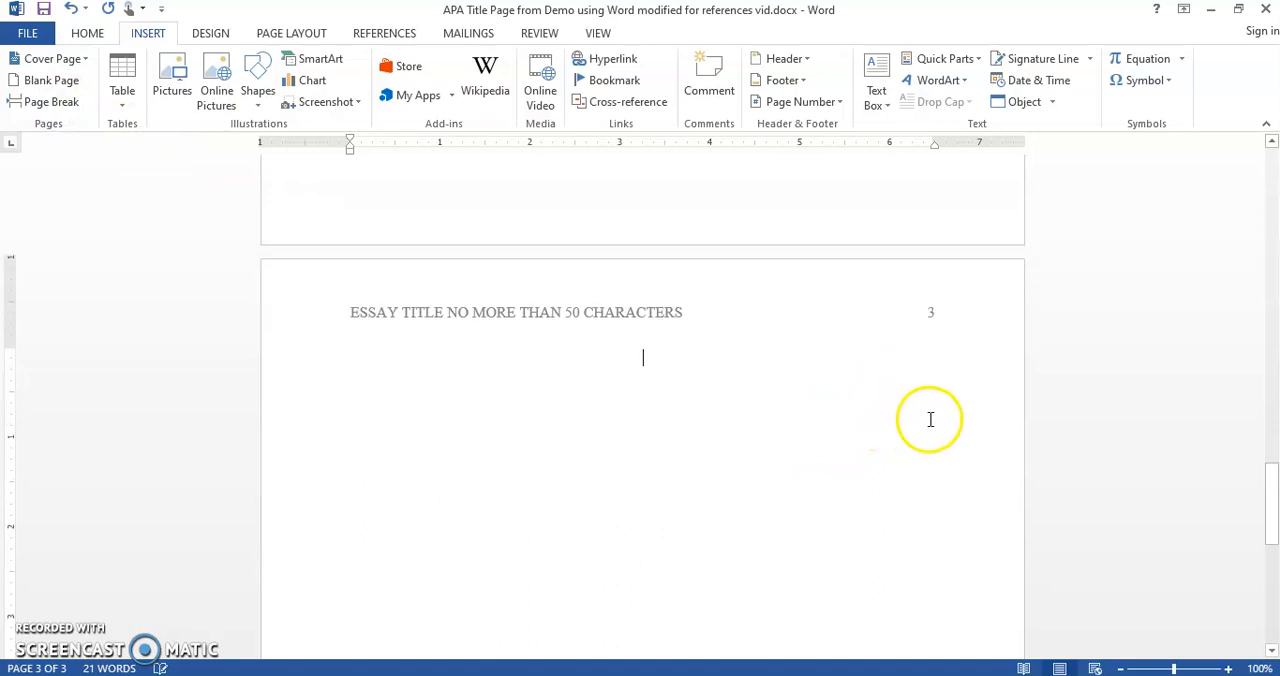
text(E)
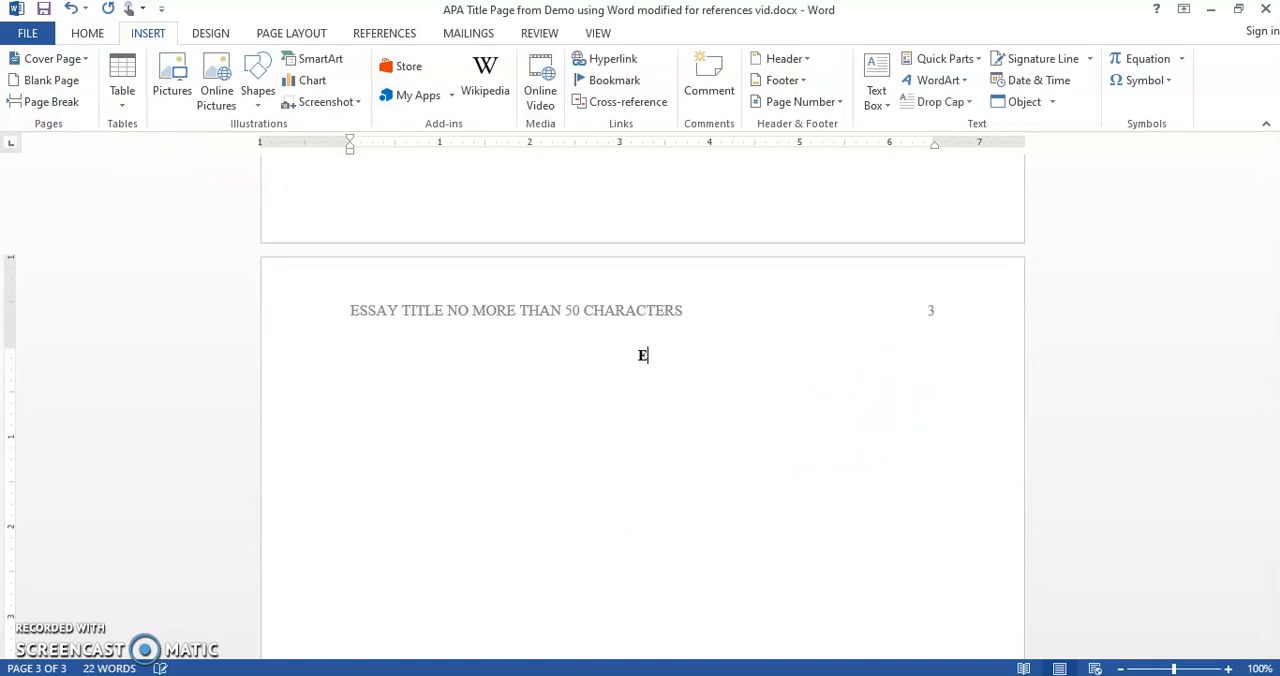
text(ssay T)
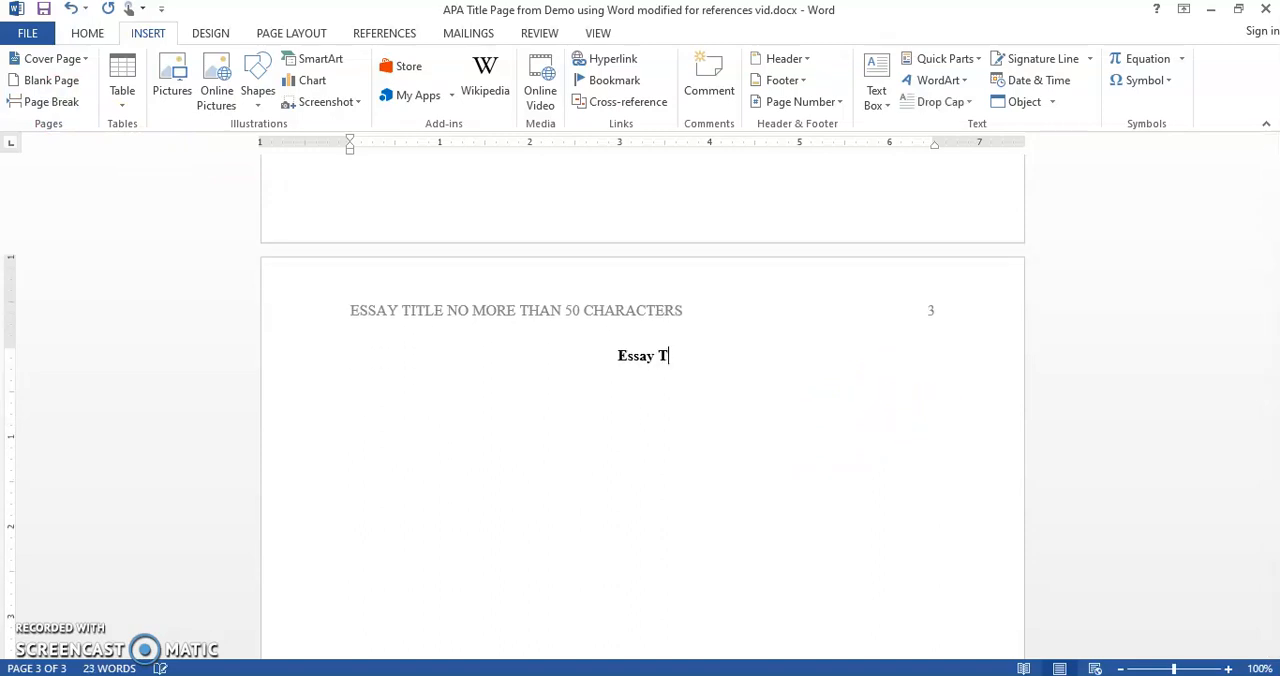
text(itle)
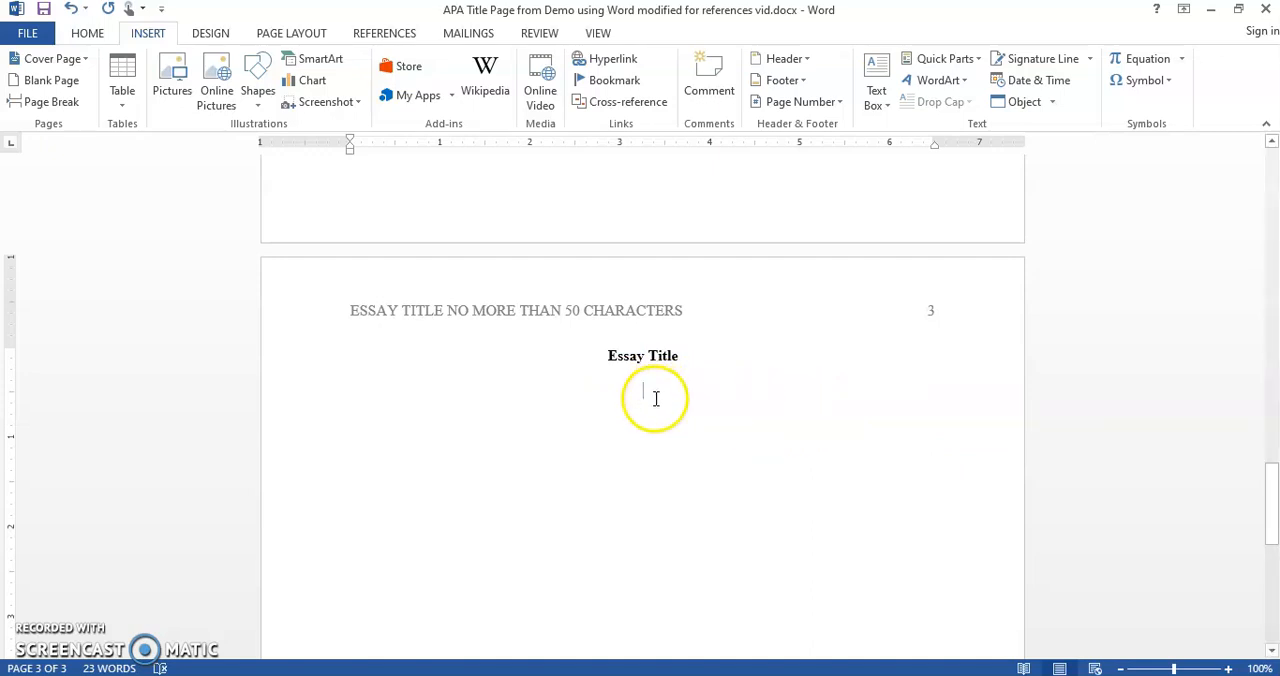
Step: Head page 4 with the bold centred word 'References'
scroll(down, 3)
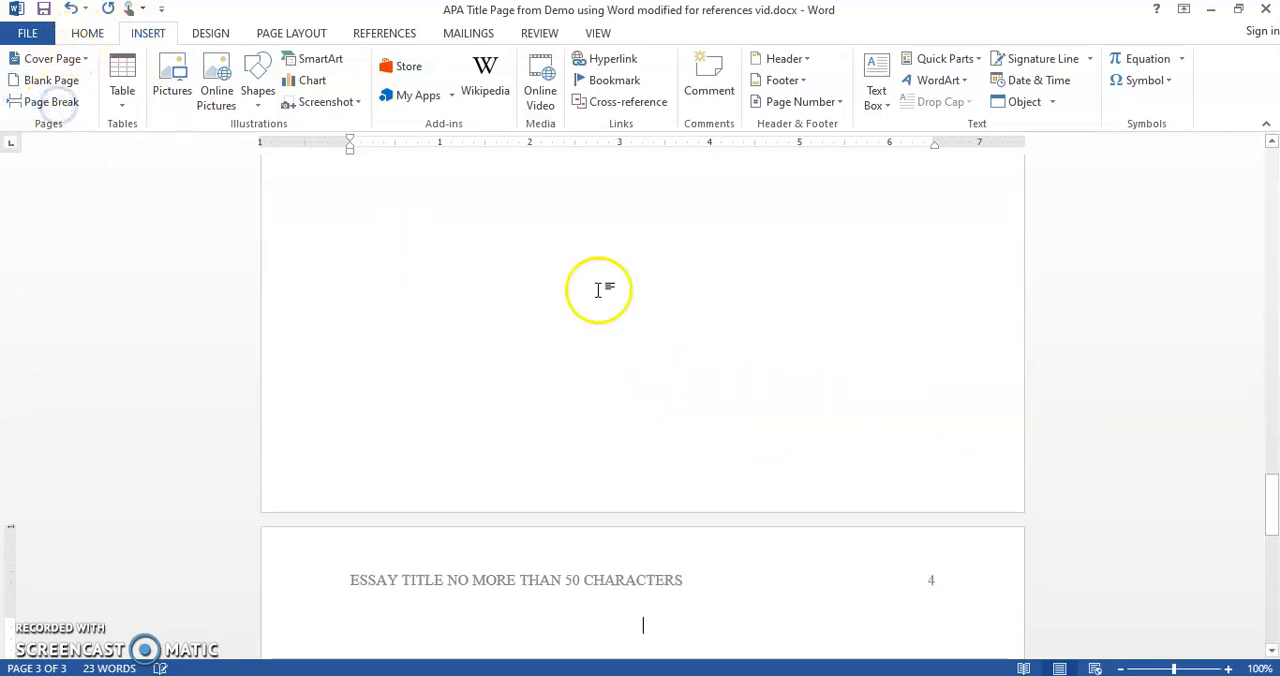
scroll(down, 3)
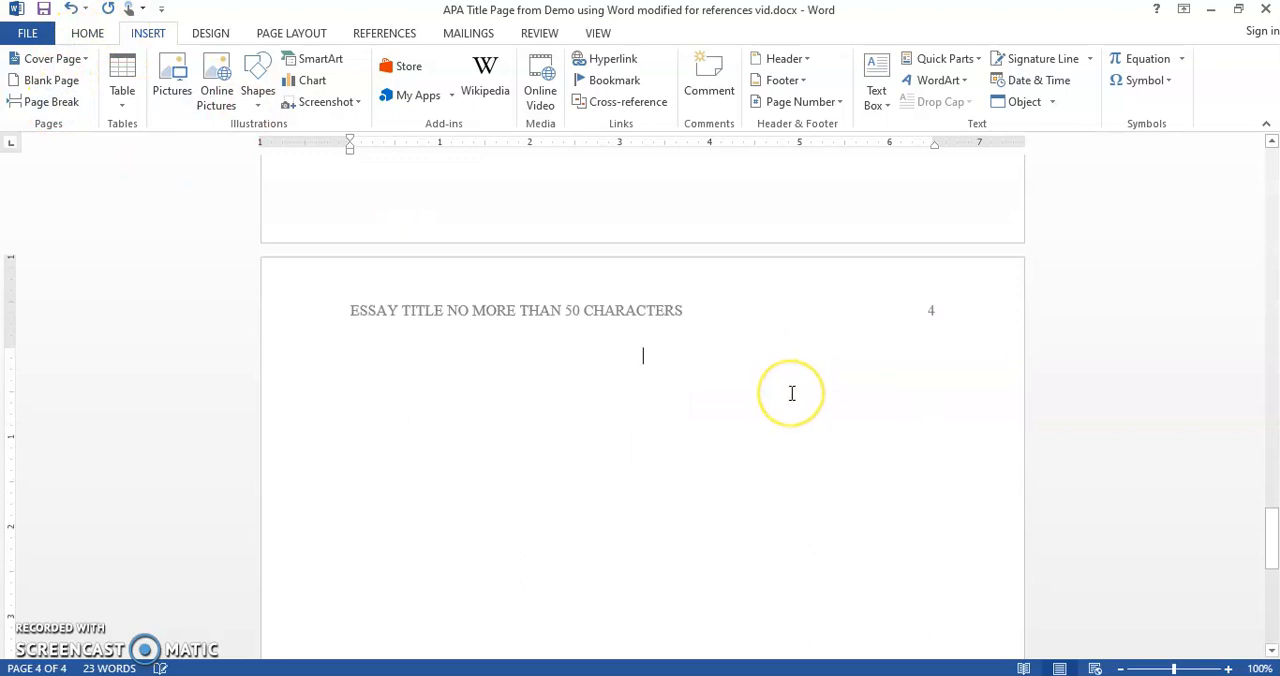
text(Refen)
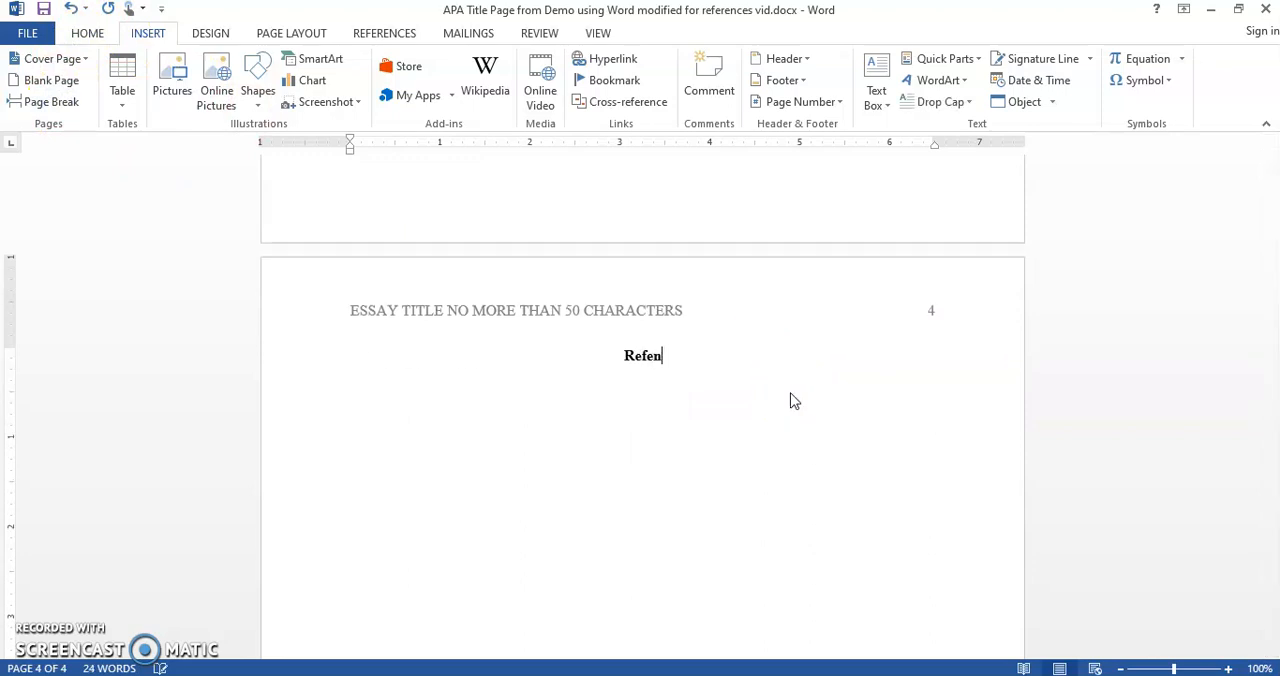
text(ences)
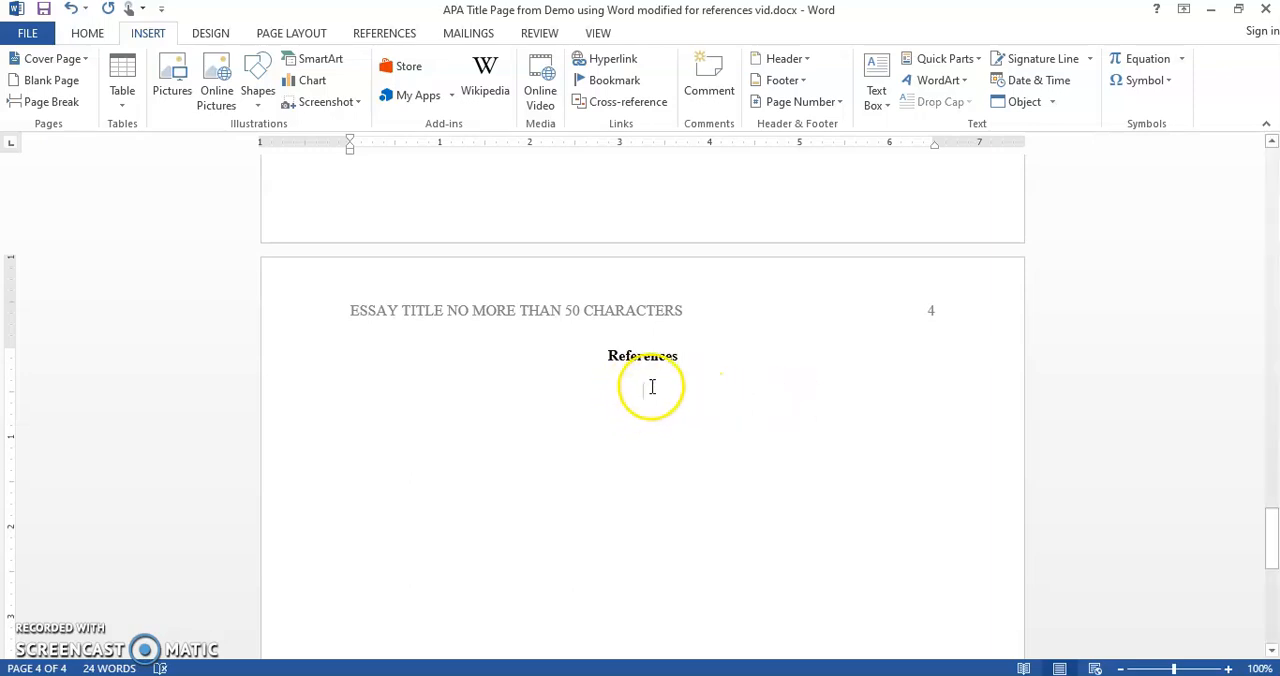
Step: Make the line below References non-bold and left-aligned
click(88, 32)
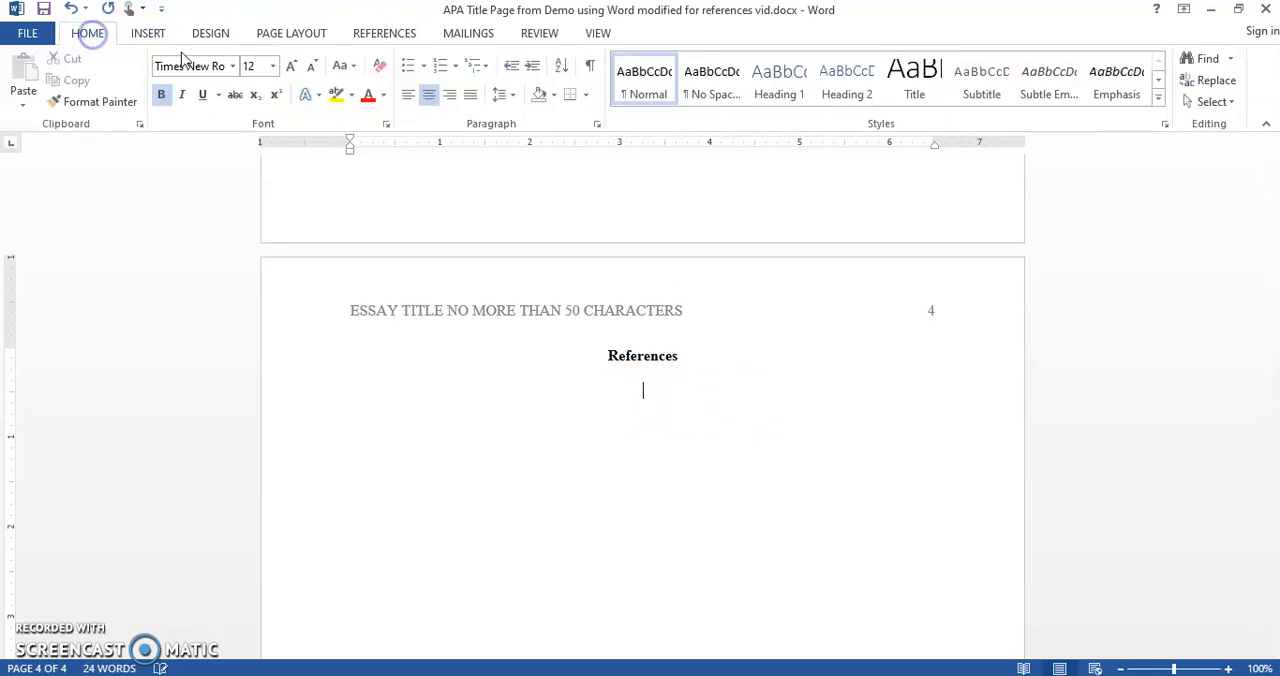
click(160, 94)
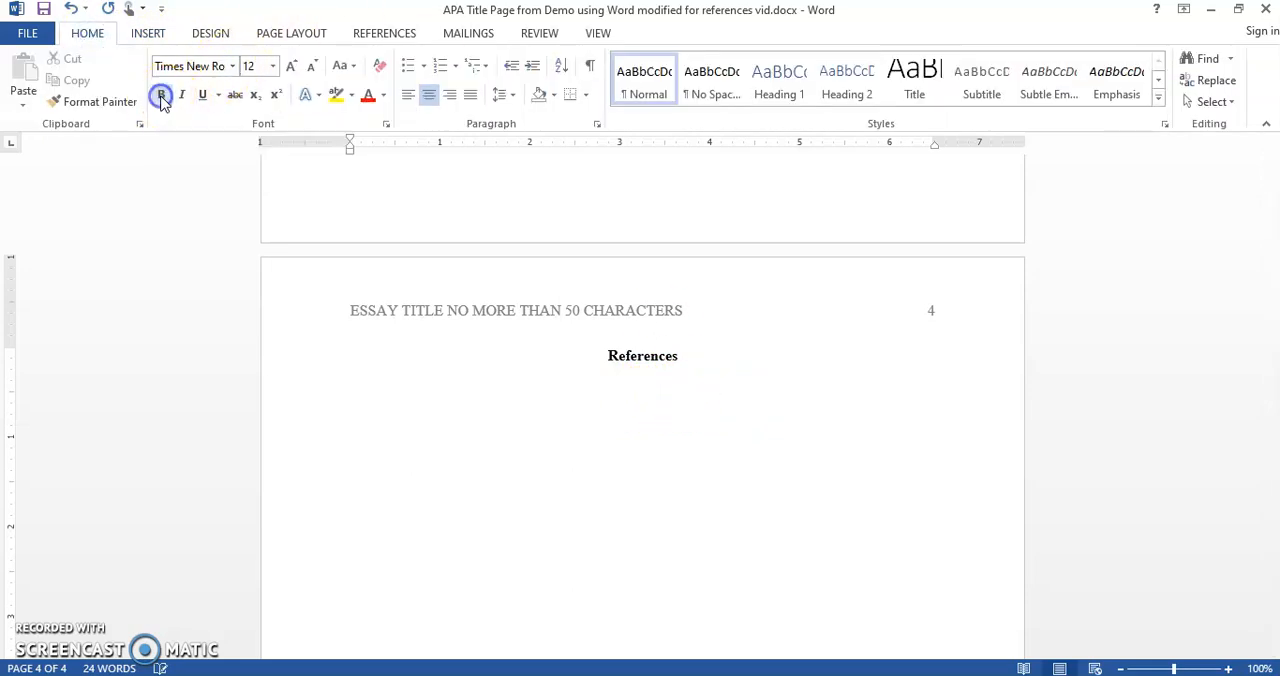
click(408, 96)
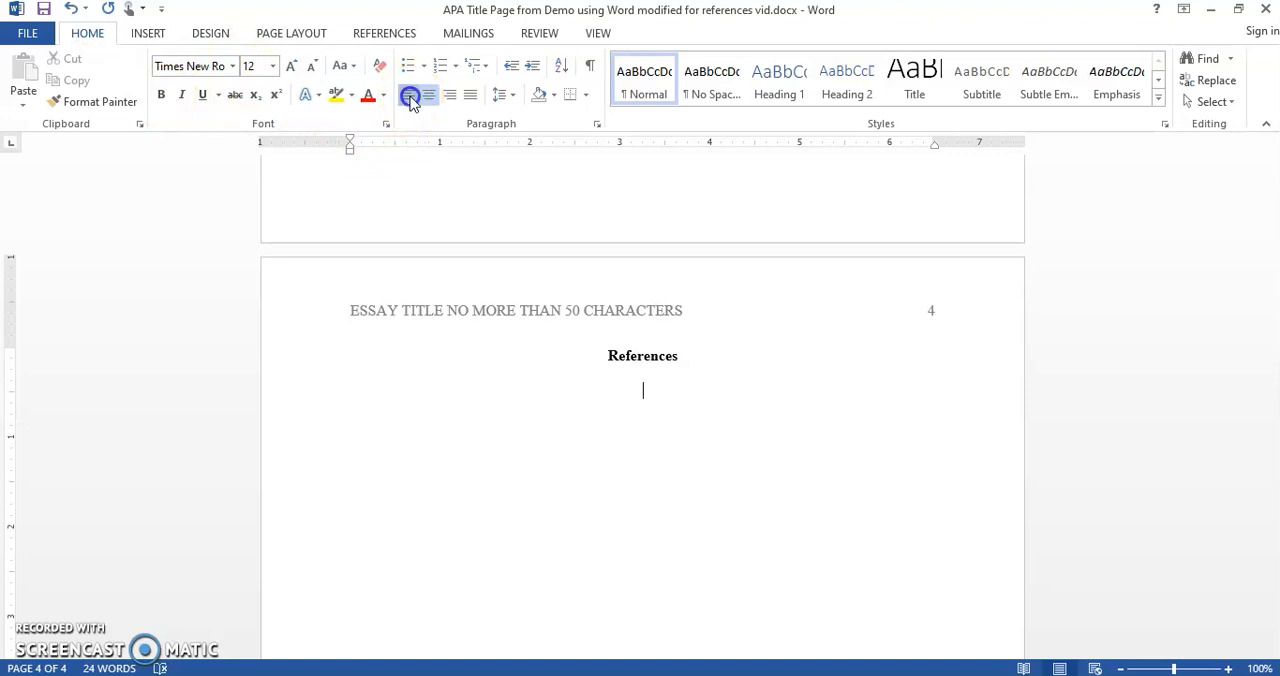
click(408, 94)
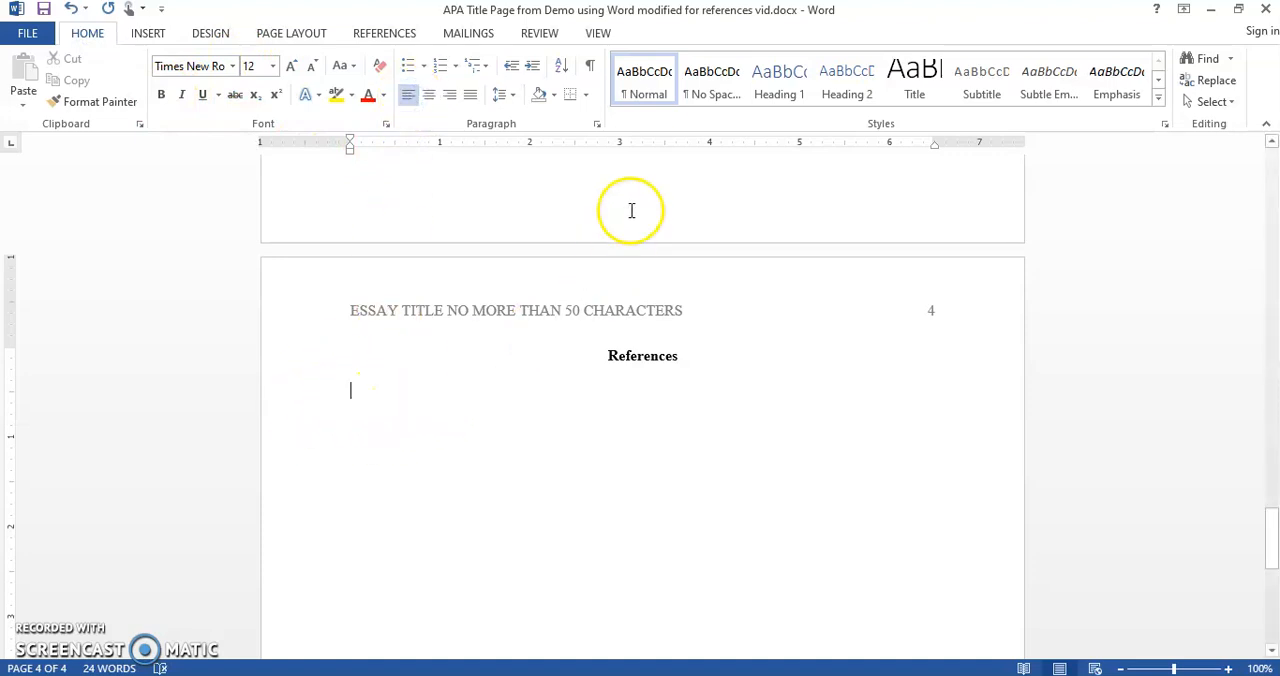
Step: Give the references line a Hanging special indent of 0.5 inch via the Paragraph dialog
click(596, 124)
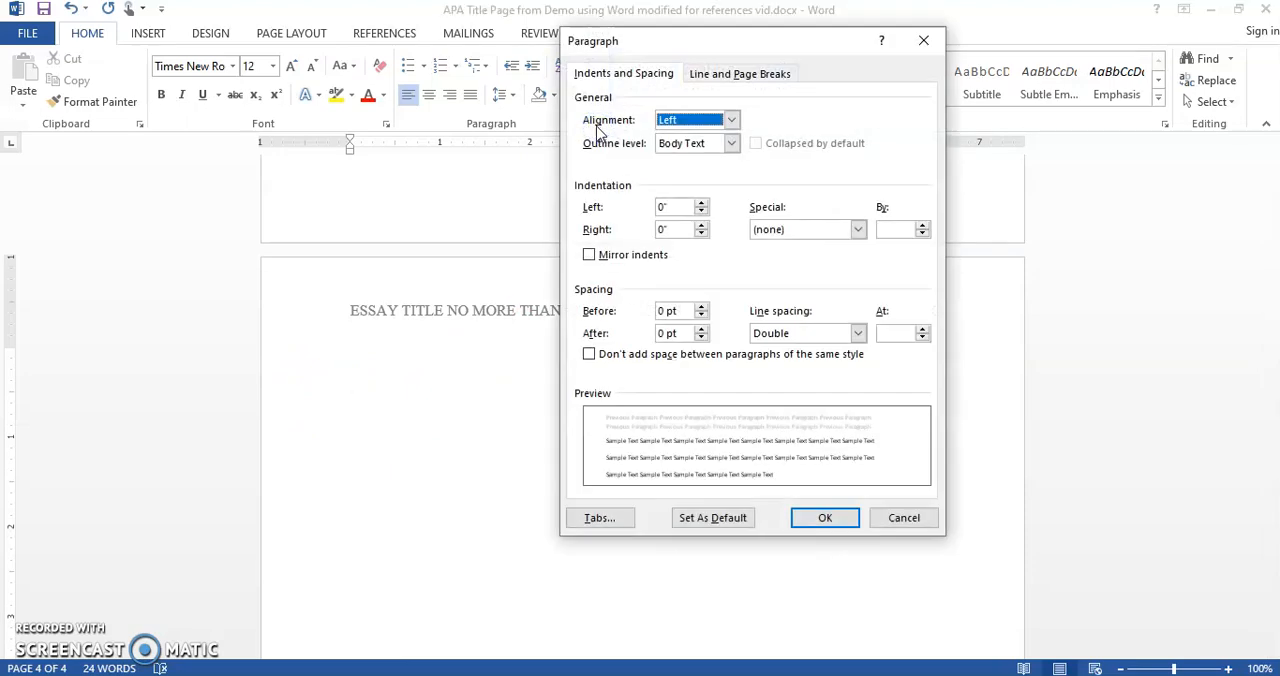
mouse_move(696, 184)
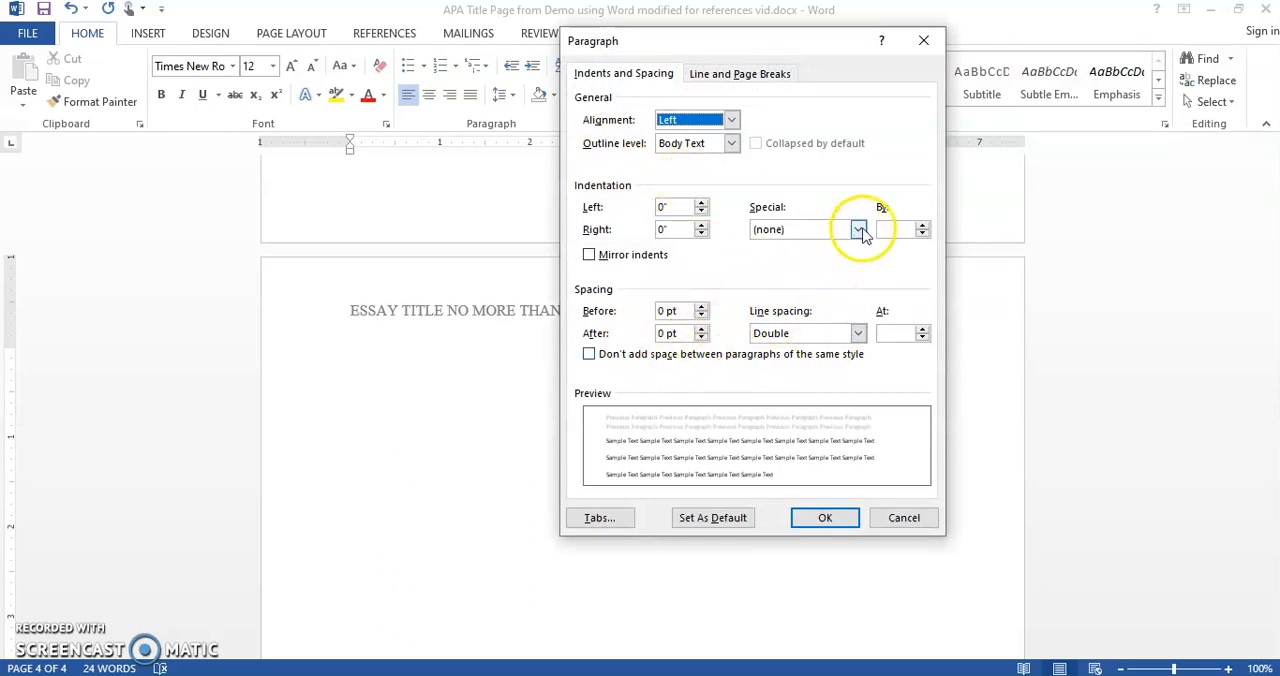
click(858, 228)
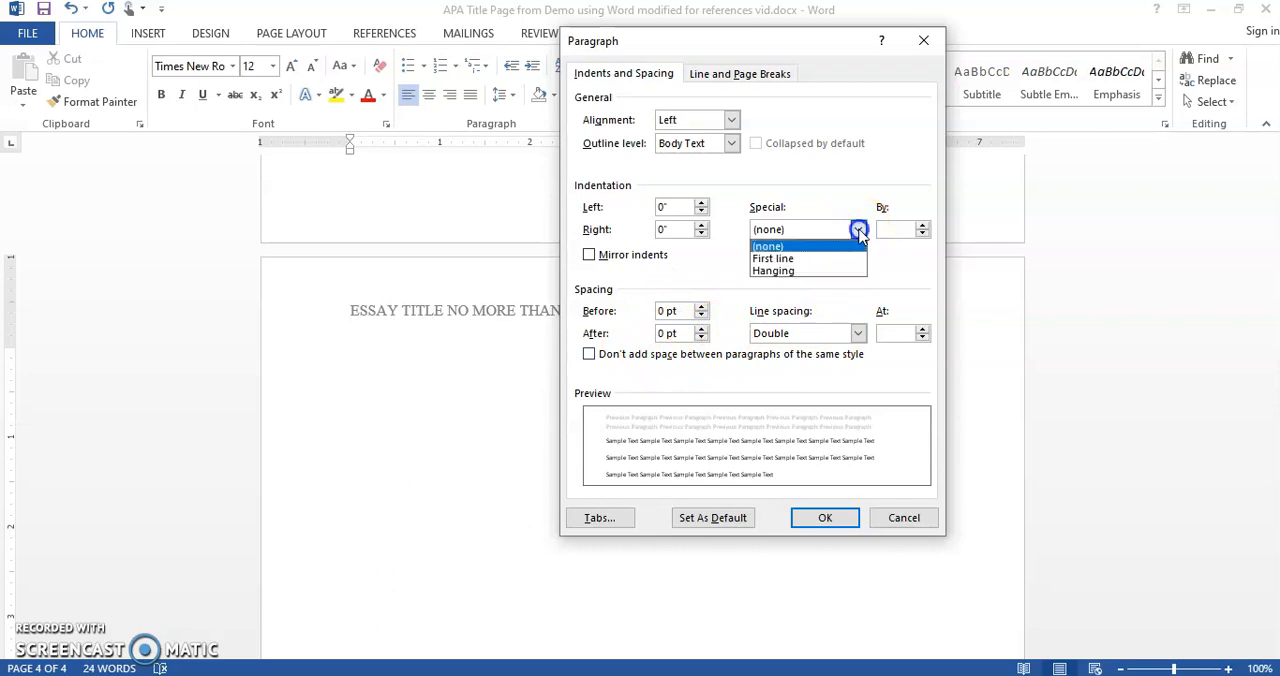
mouse_move(772, 272)
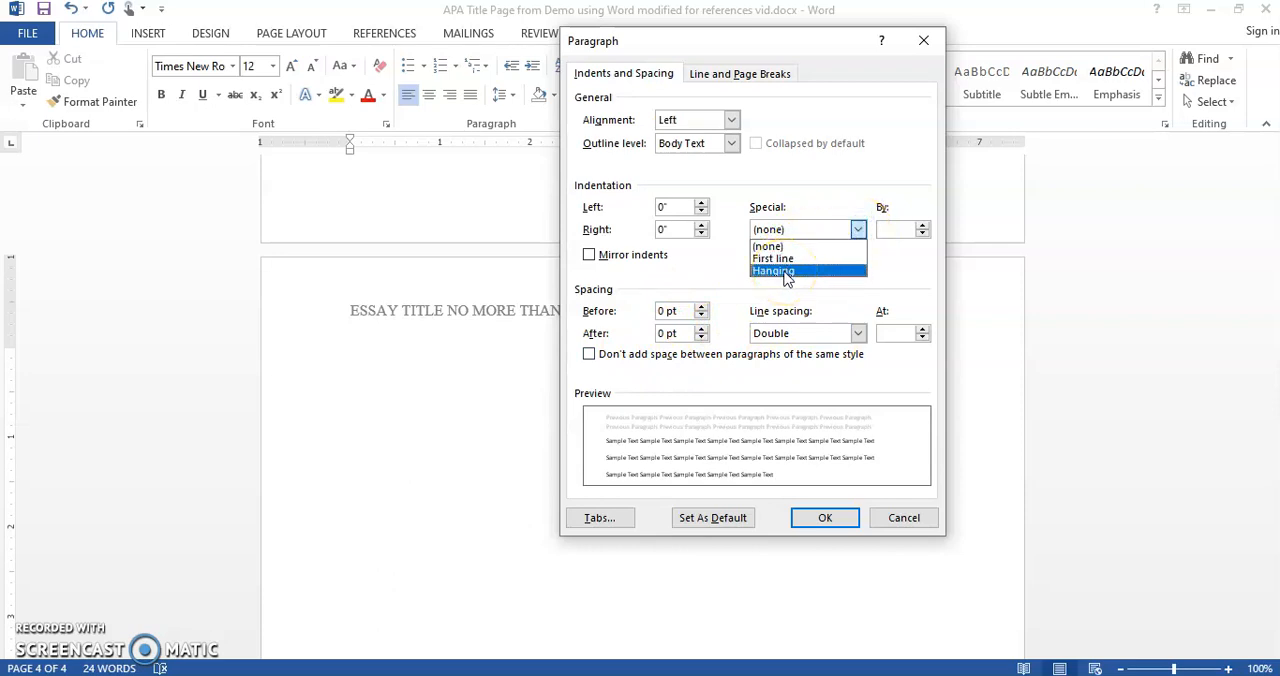
click(772, 270)
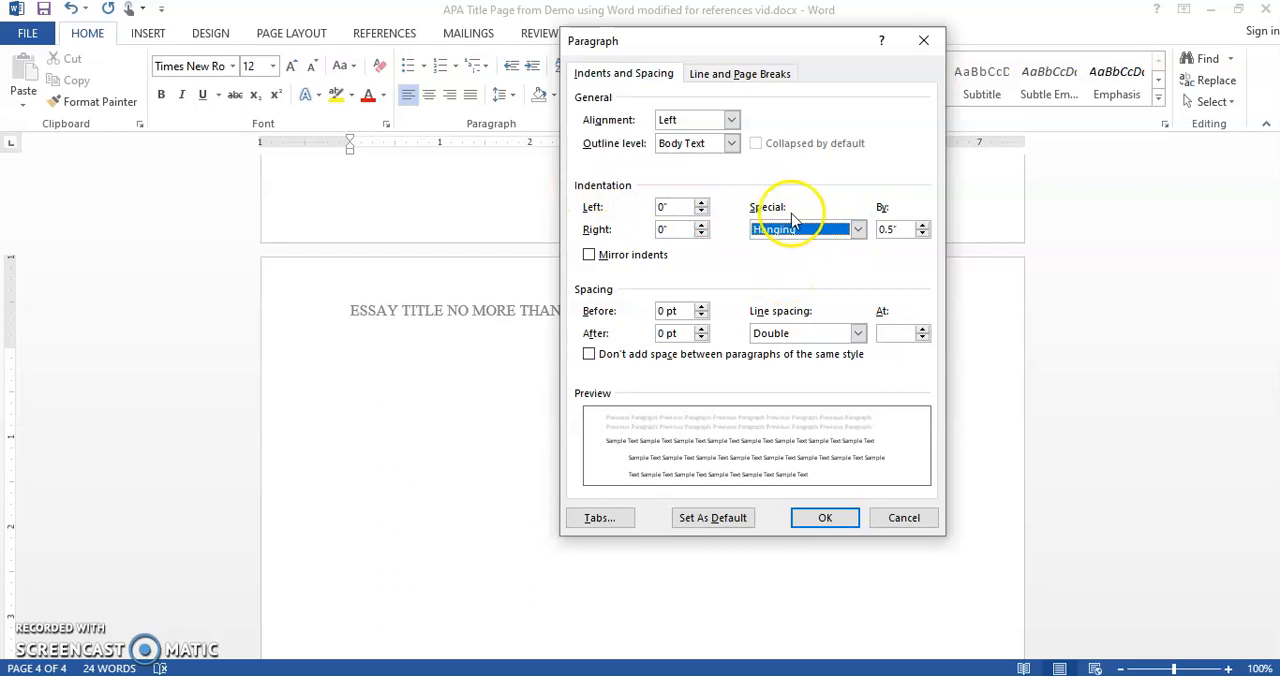
click(824, 516)
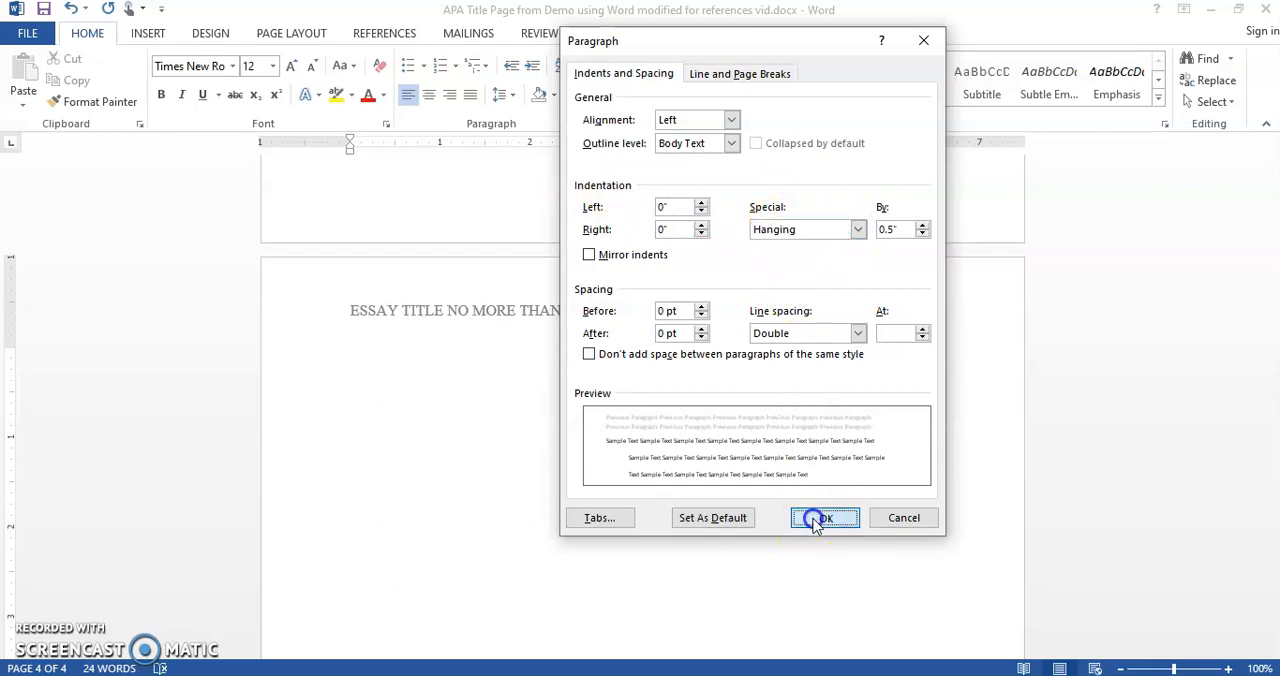
click(824, 516)
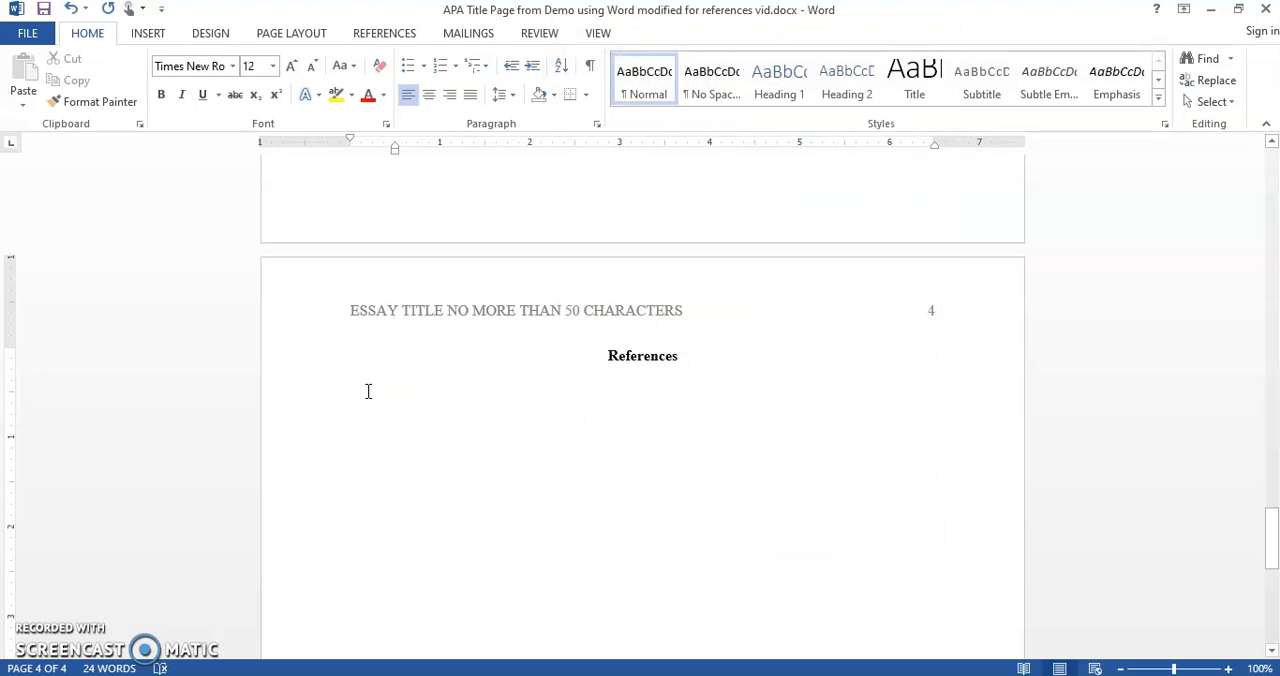
mouse_move(488, 398)
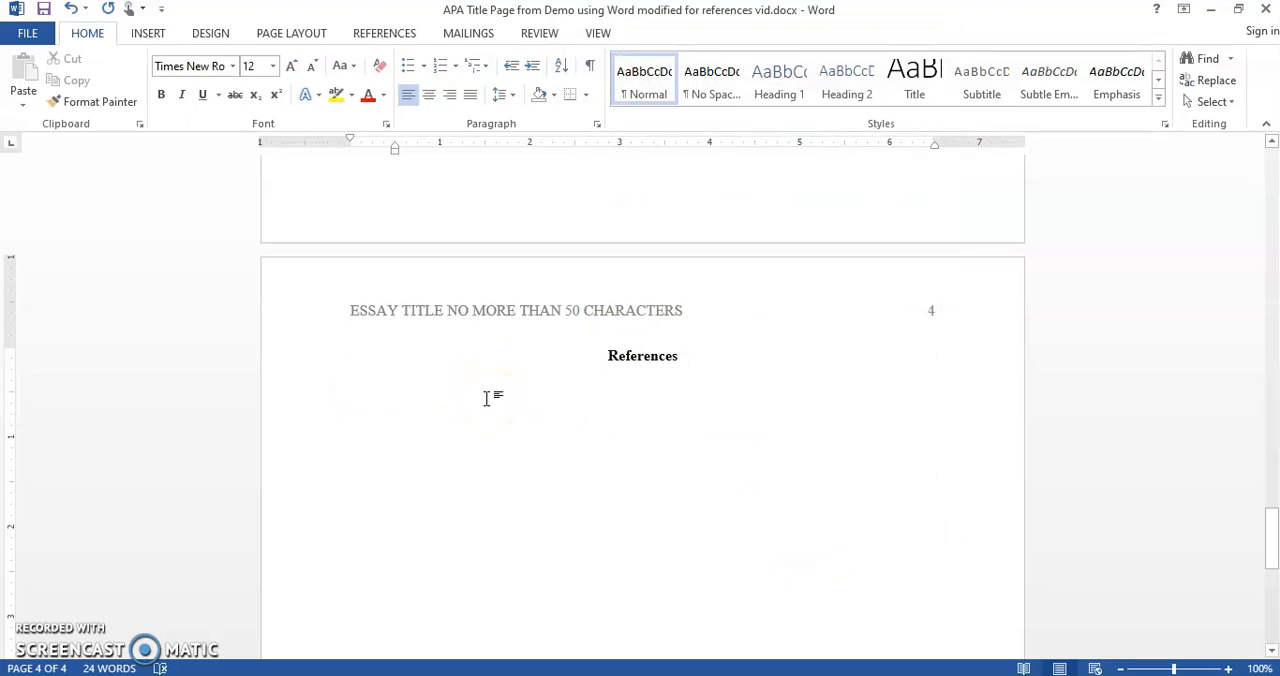
click(352, 390)
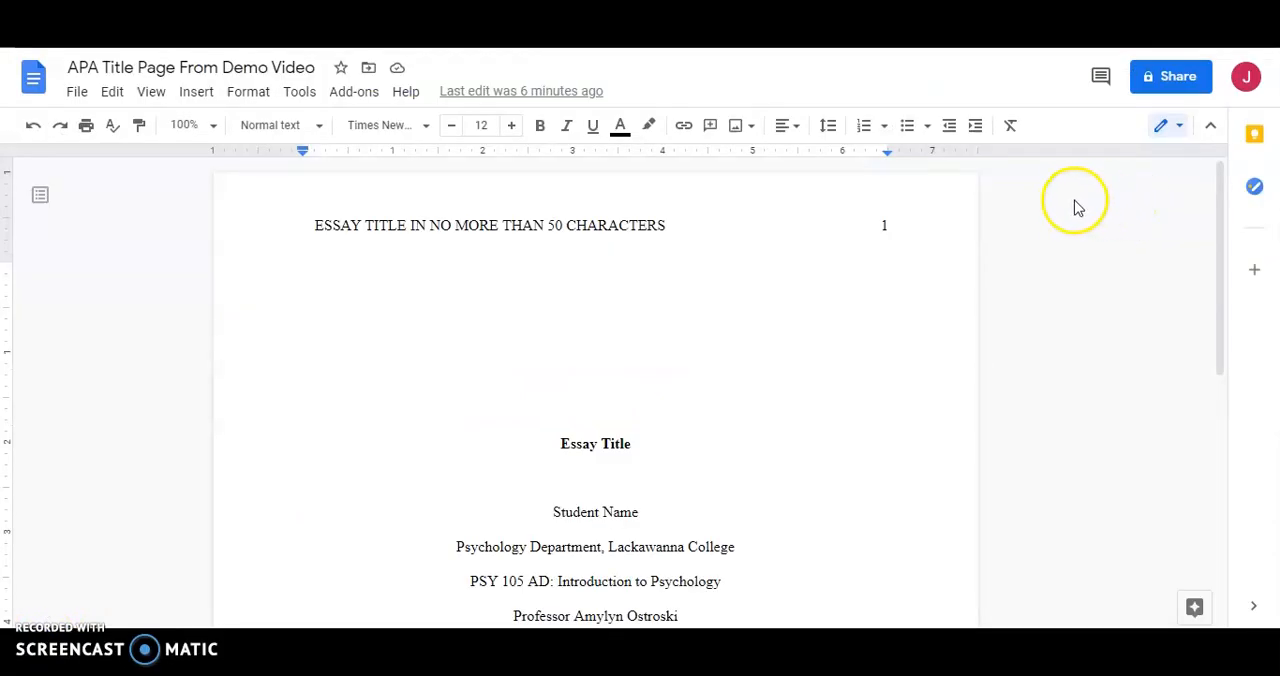
mouse_move(1036, 290)
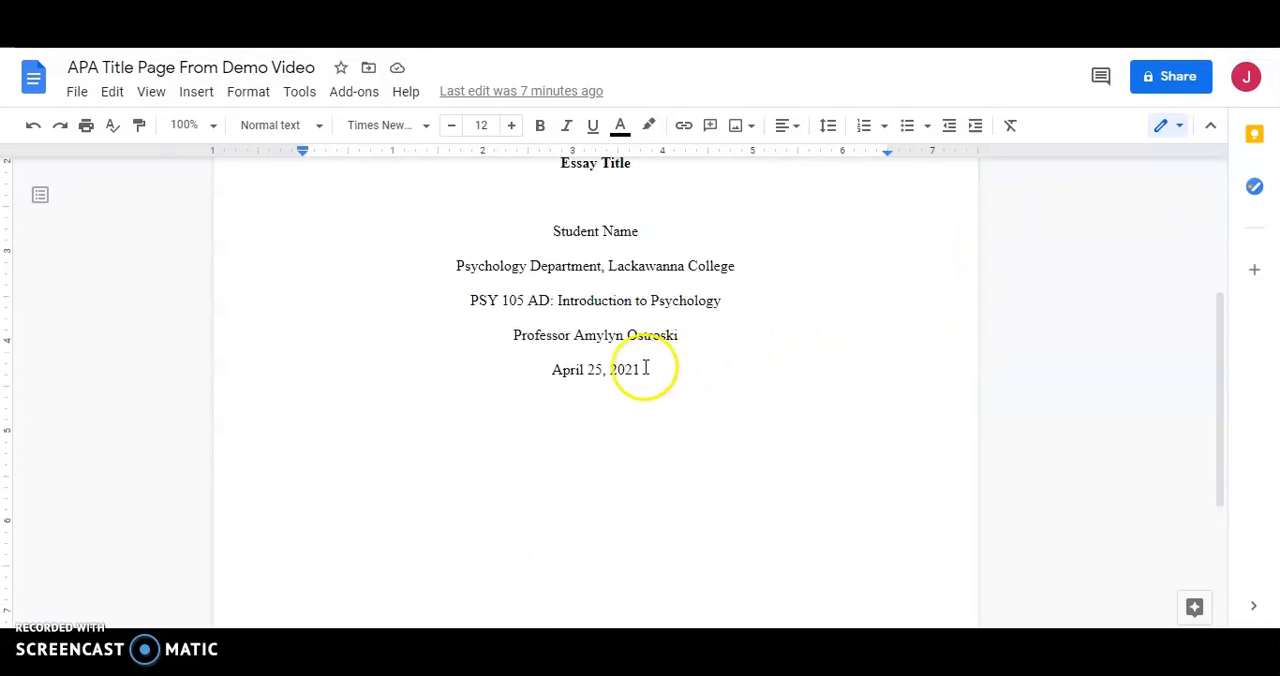
mouse_move(832, 380)
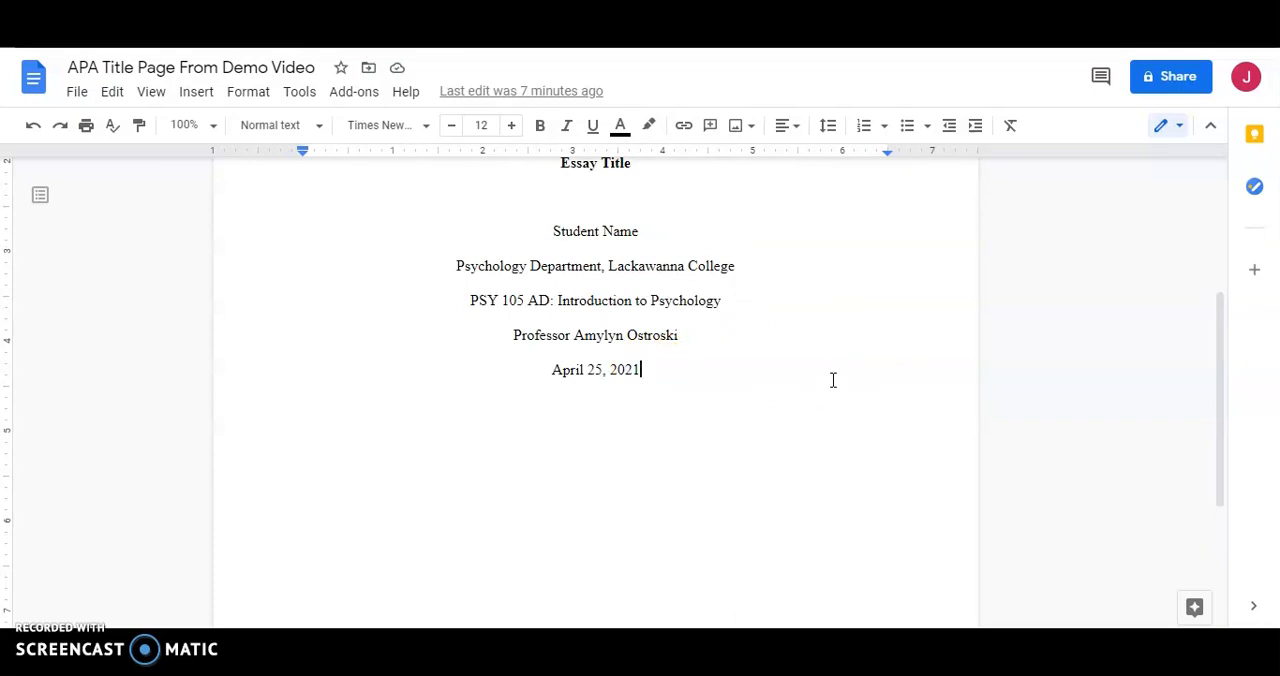
Step: Start a new line below the date on the Google Docs title page
key(enter)
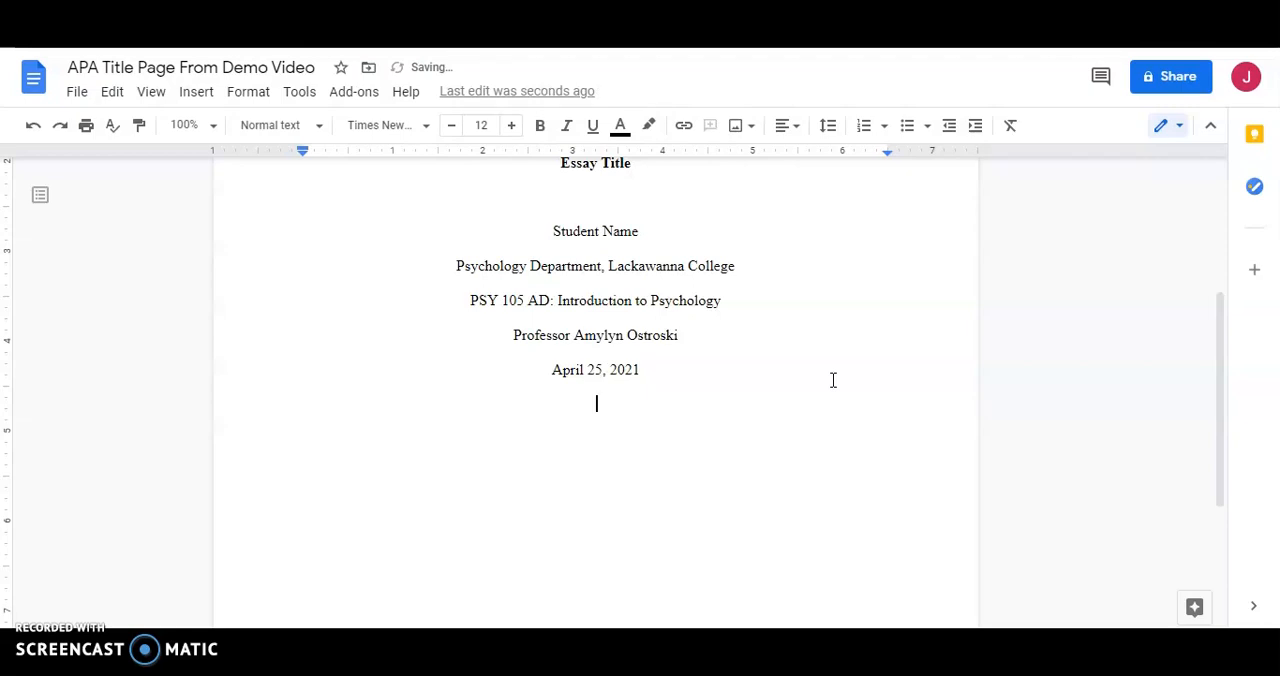
mouse_move(140, 140)
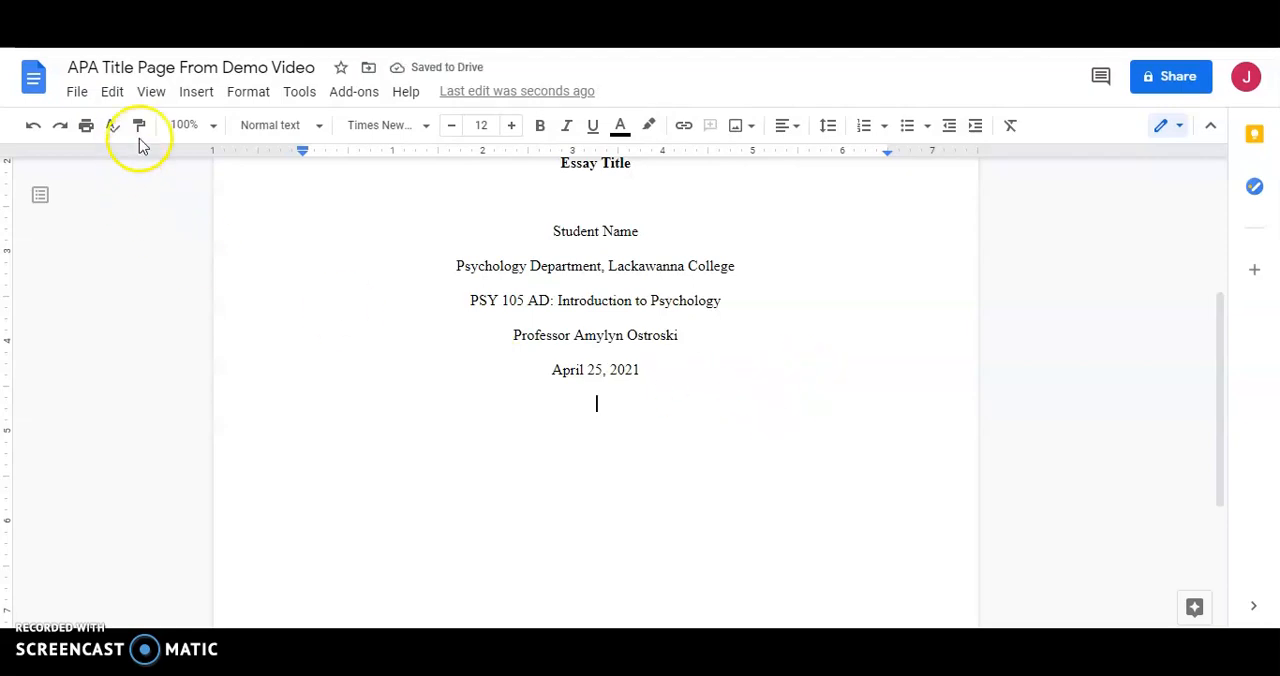
Step: Insert a page break and head page 2 with the bold centred 'Abstract', new line beneath
click(196, 92)
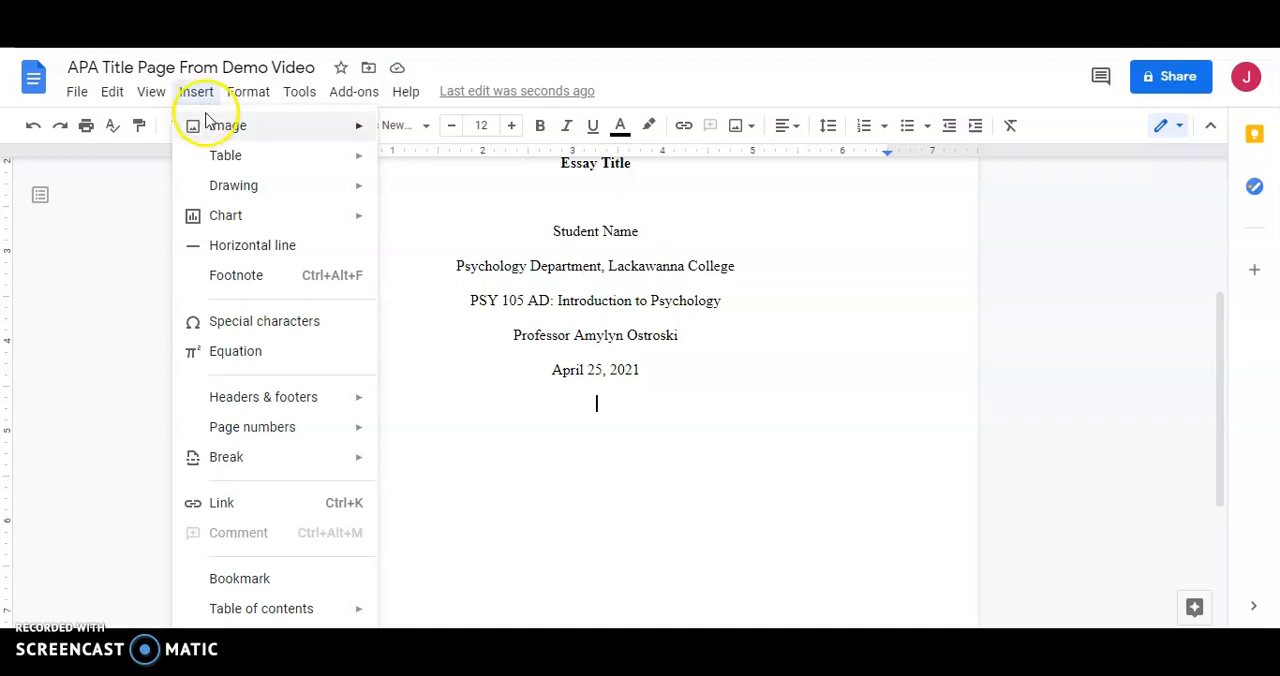
mouse_move(226, 456)
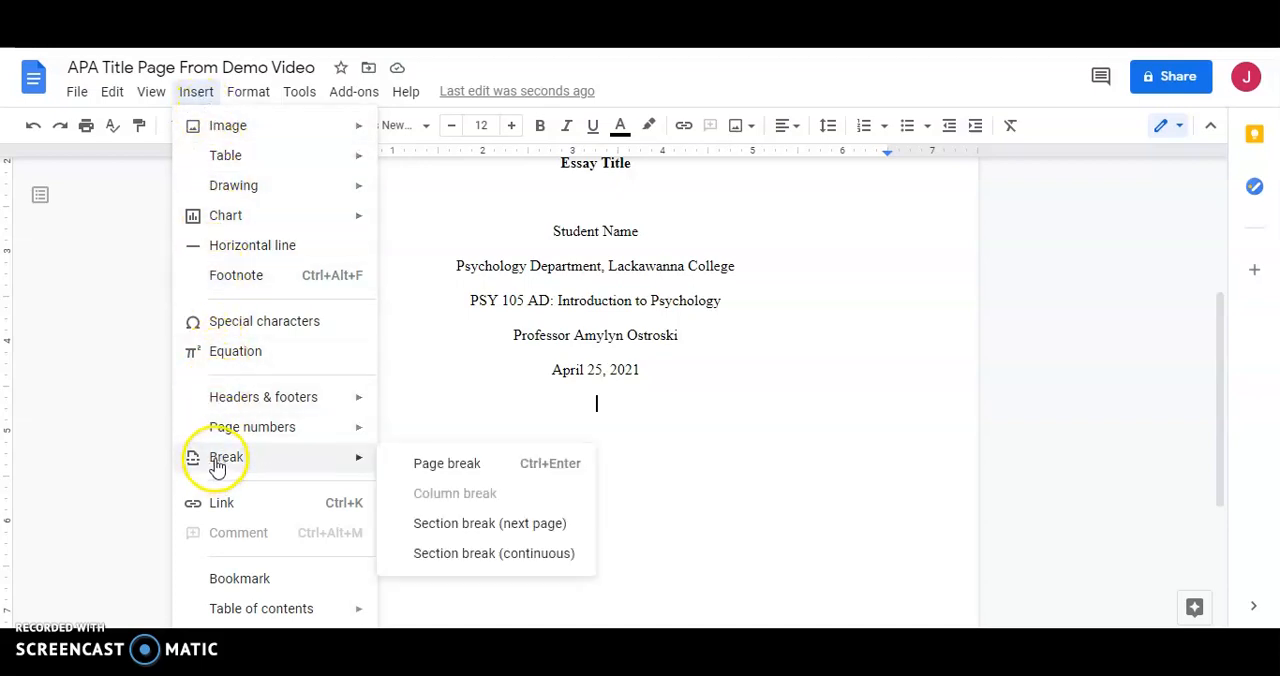
mouse_move(248, 464)
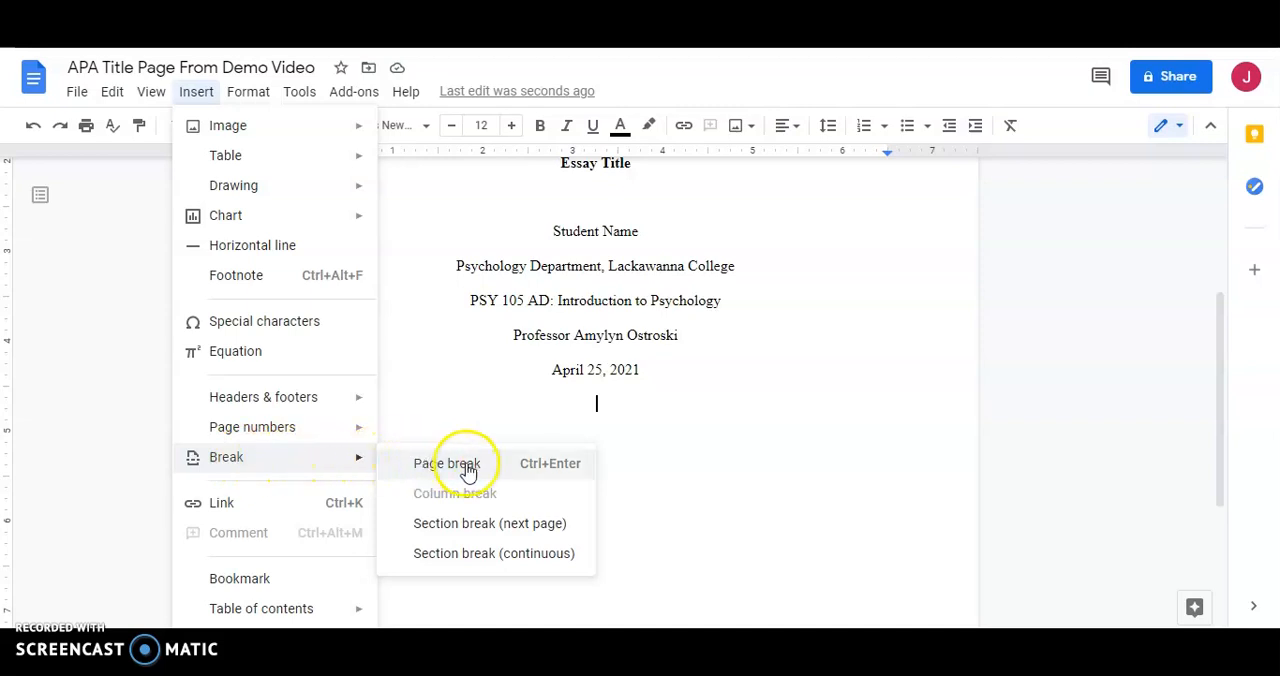
click(446, 464)
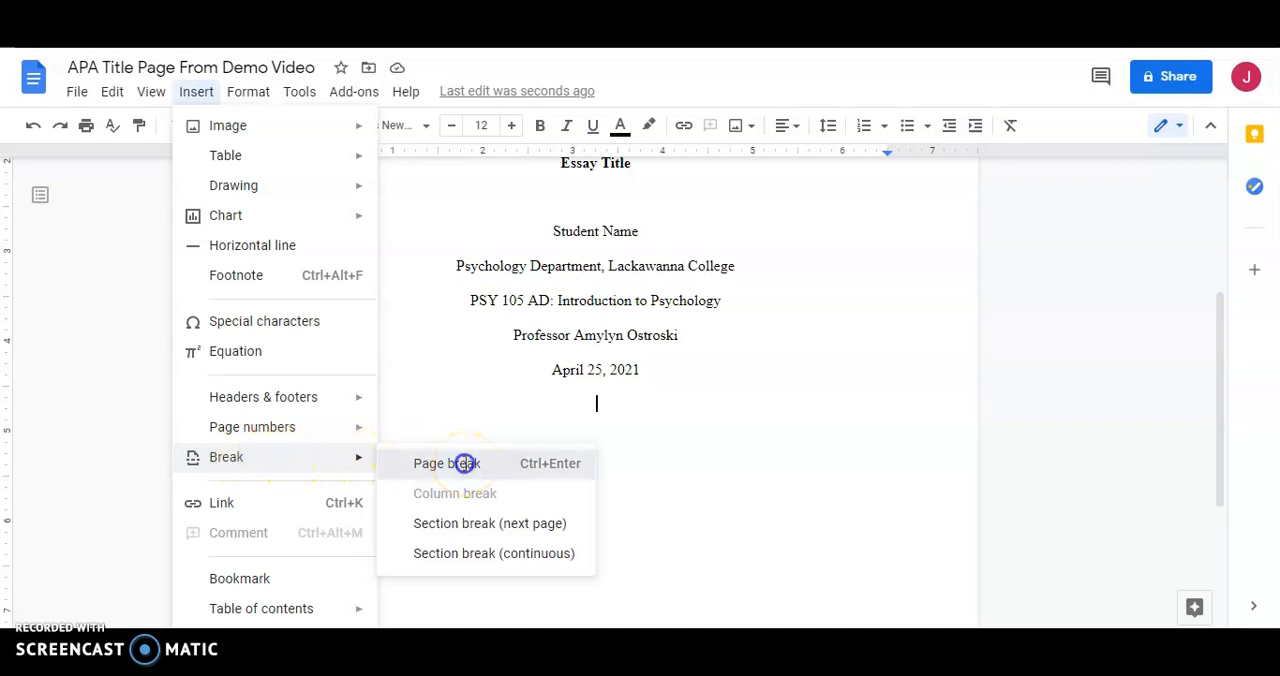
click(444, 464)
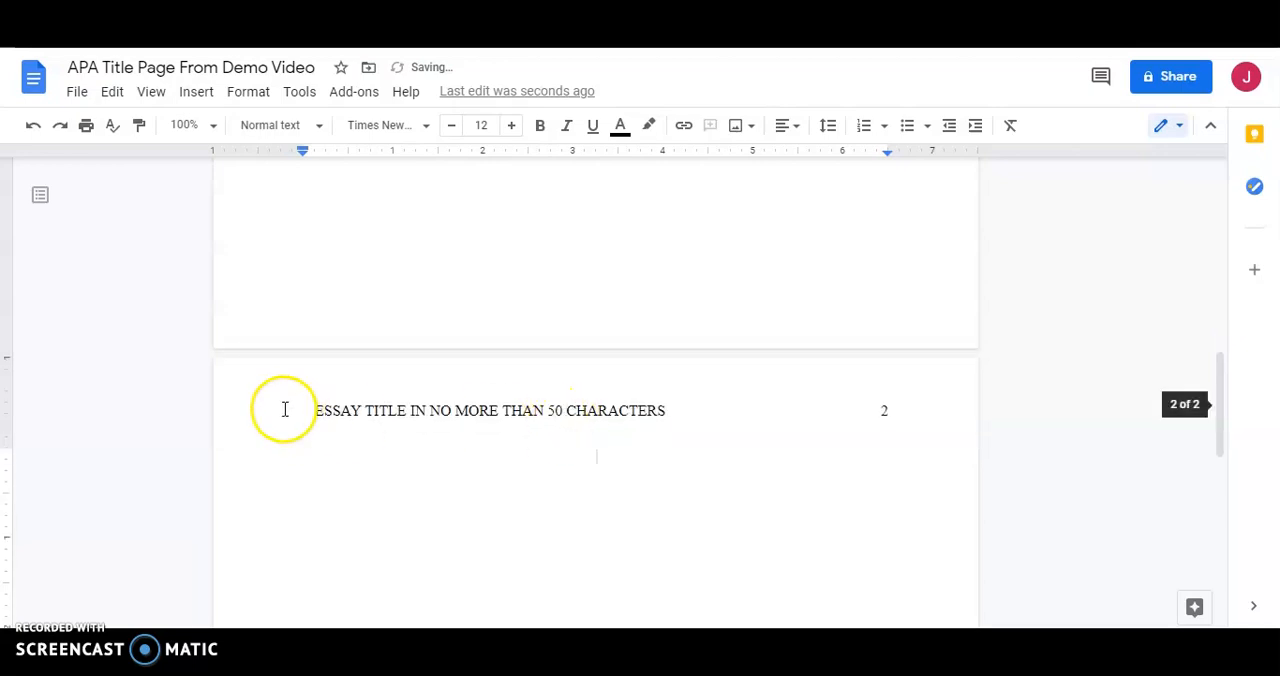
mouse_move(764, 416)
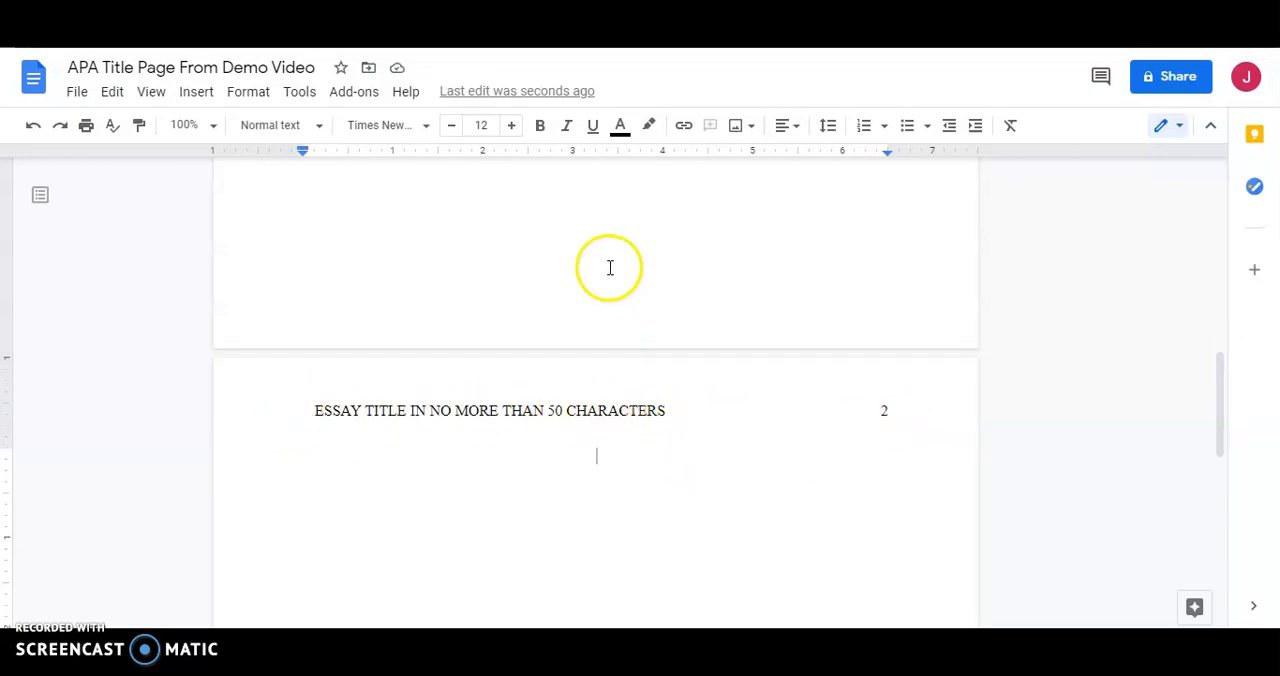
click(540, 124)
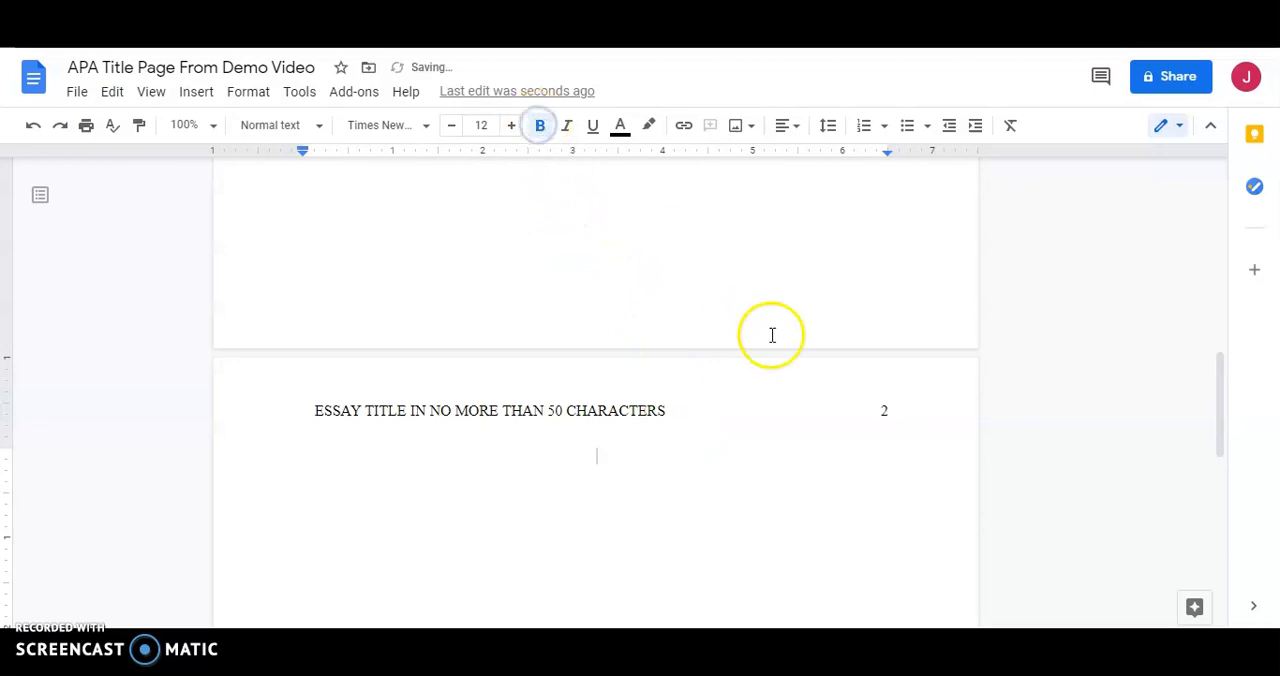
text(Ab)
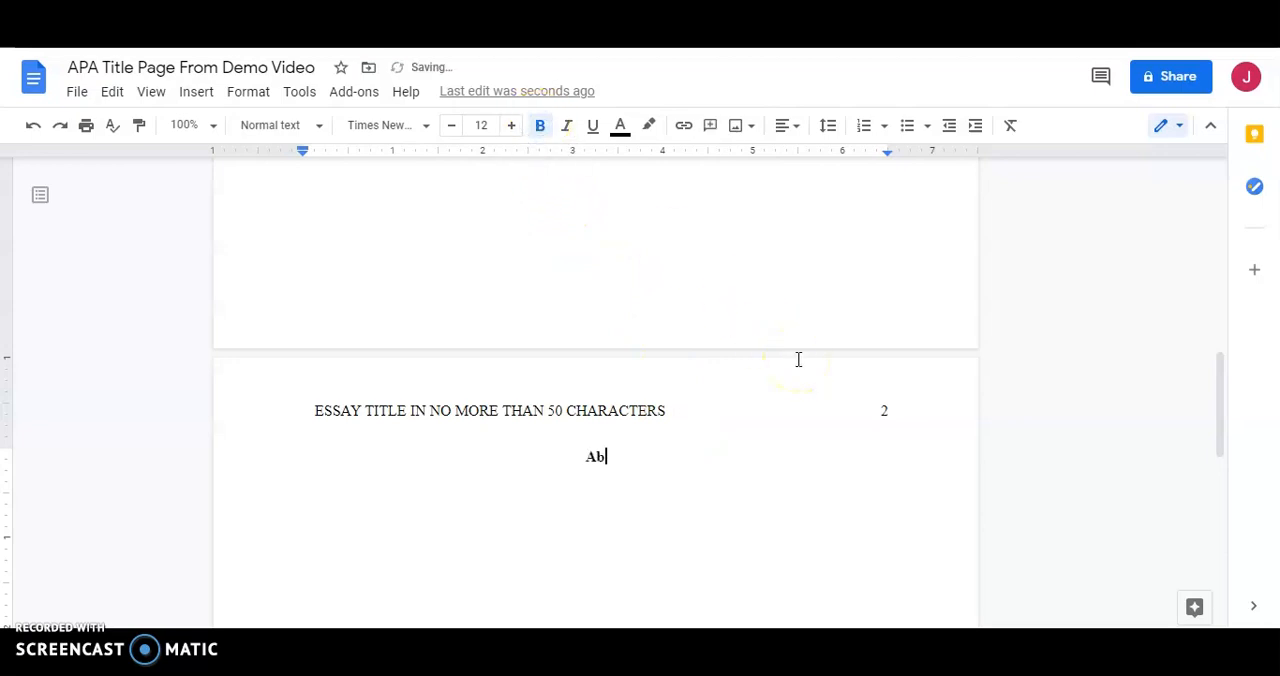
text(stract)
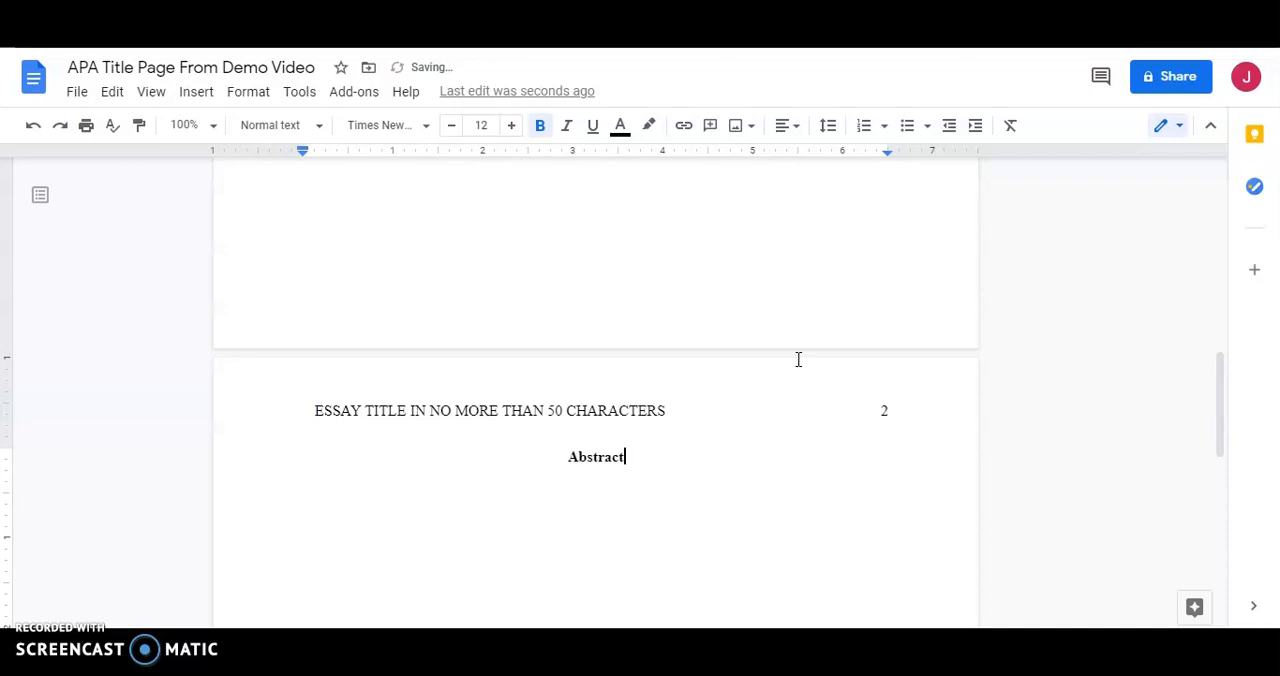
key(enter)
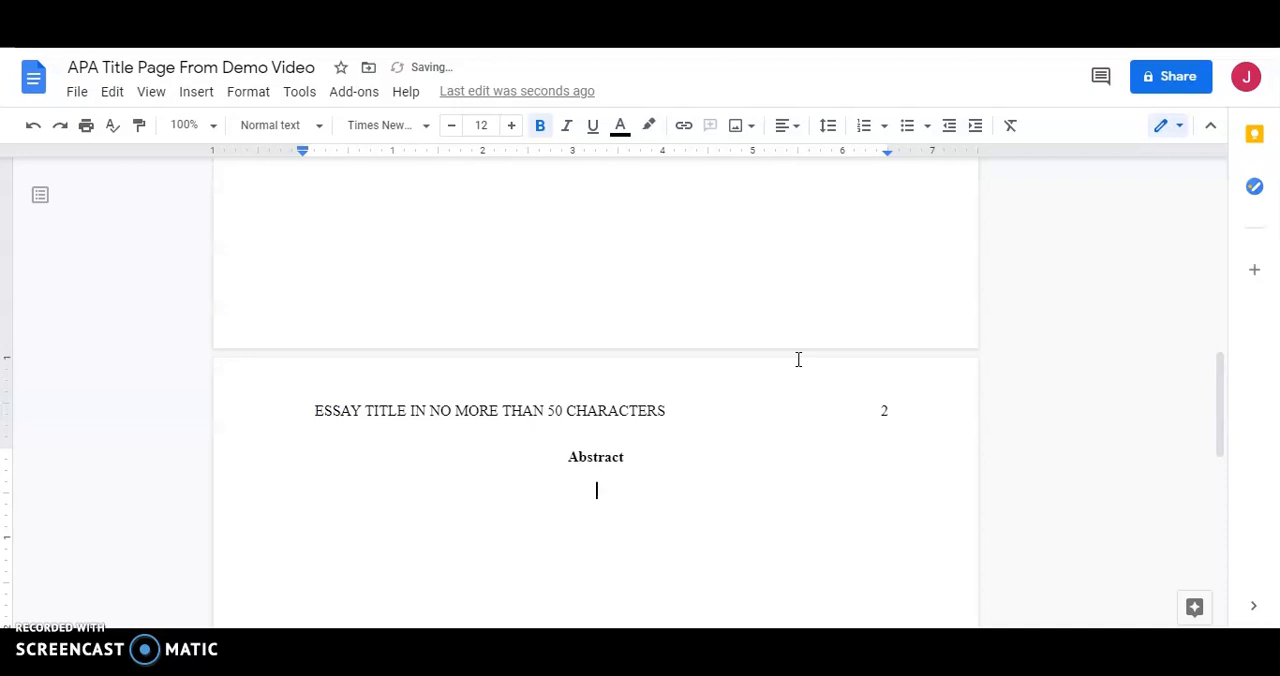
mouse_move(590, 332)
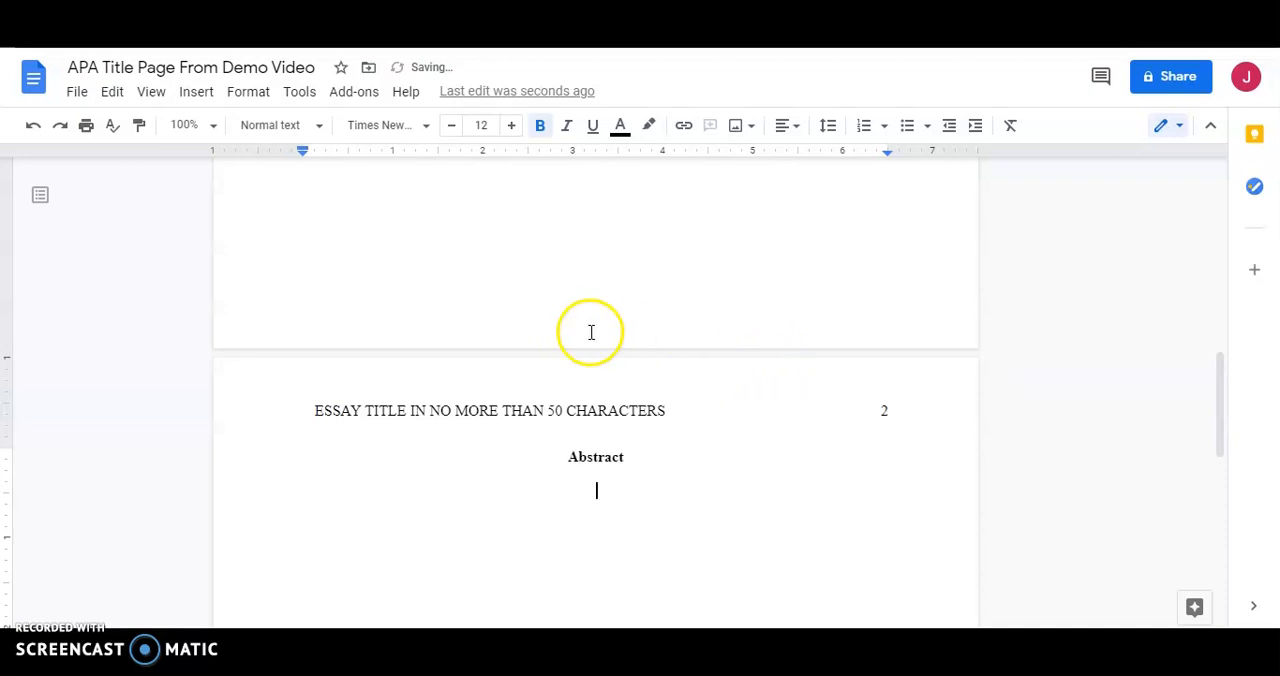
Step: Start page 3 with a page break headed 'Essay Title' and a new line beneath
click(196, 92)
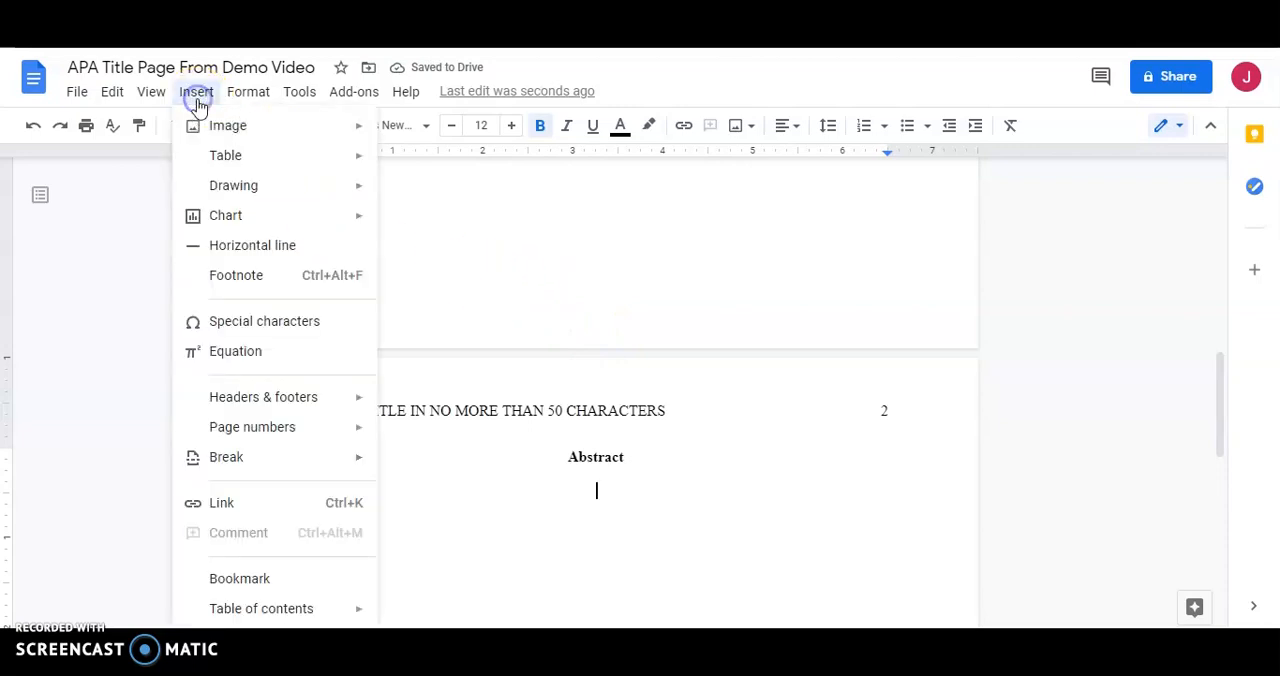
mouse_move(252, 426)
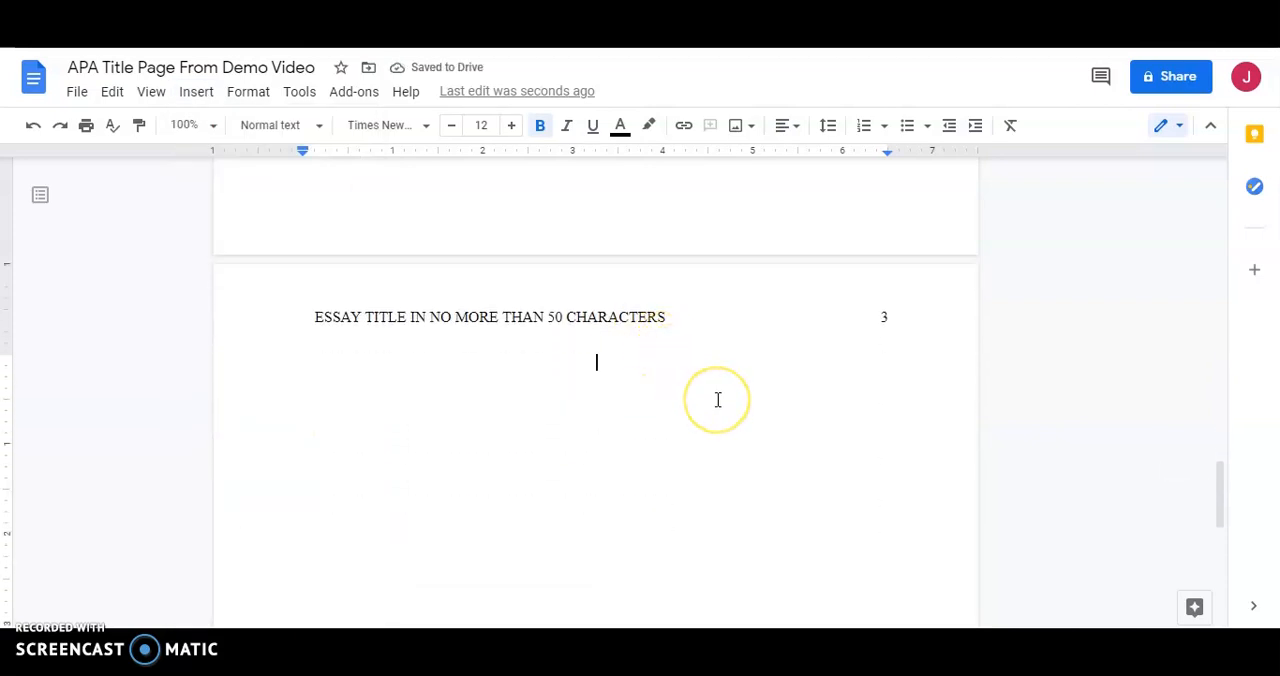
text(Essay Titl)
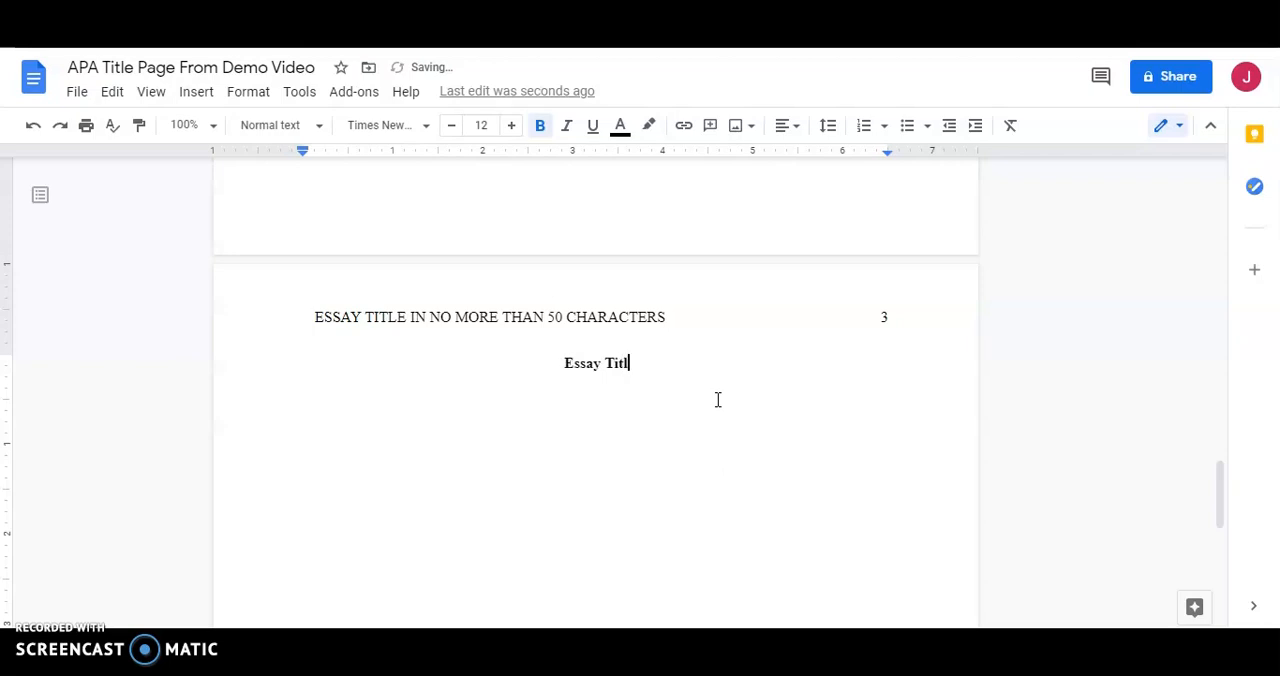
key(enter)
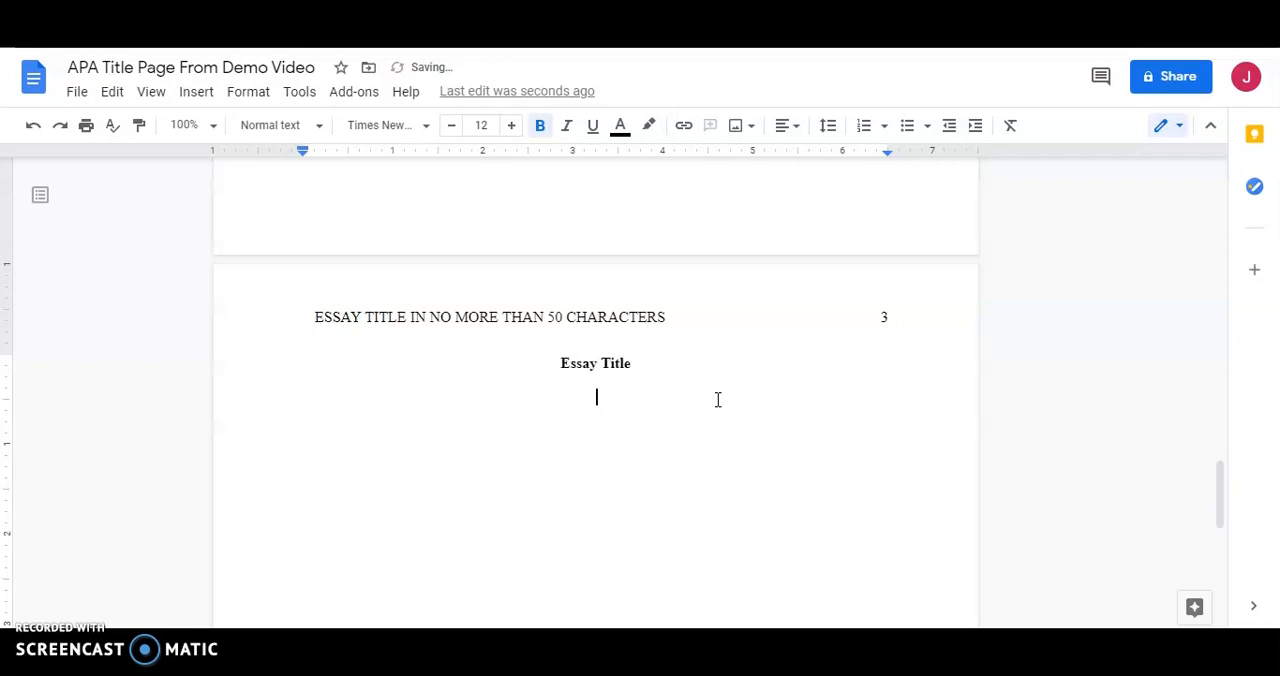
mouse_move(192, 100)
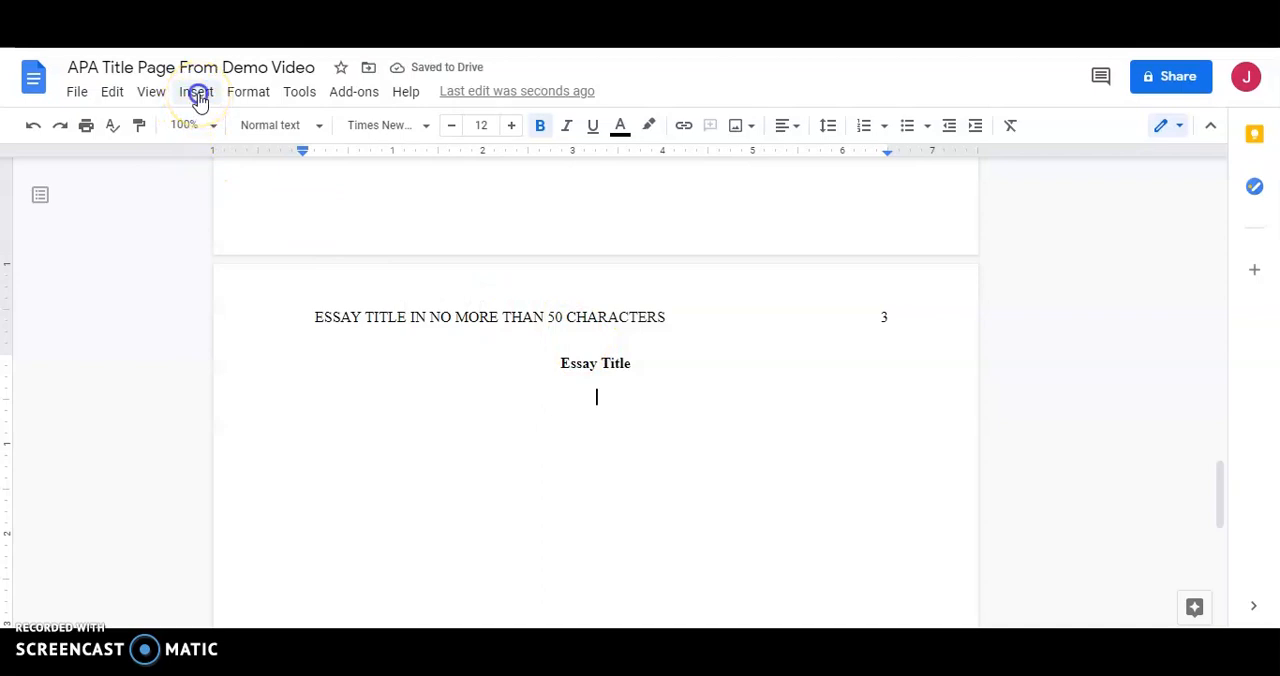
Step: Start page 4 with another page break headed 'References'
click(196, 92)
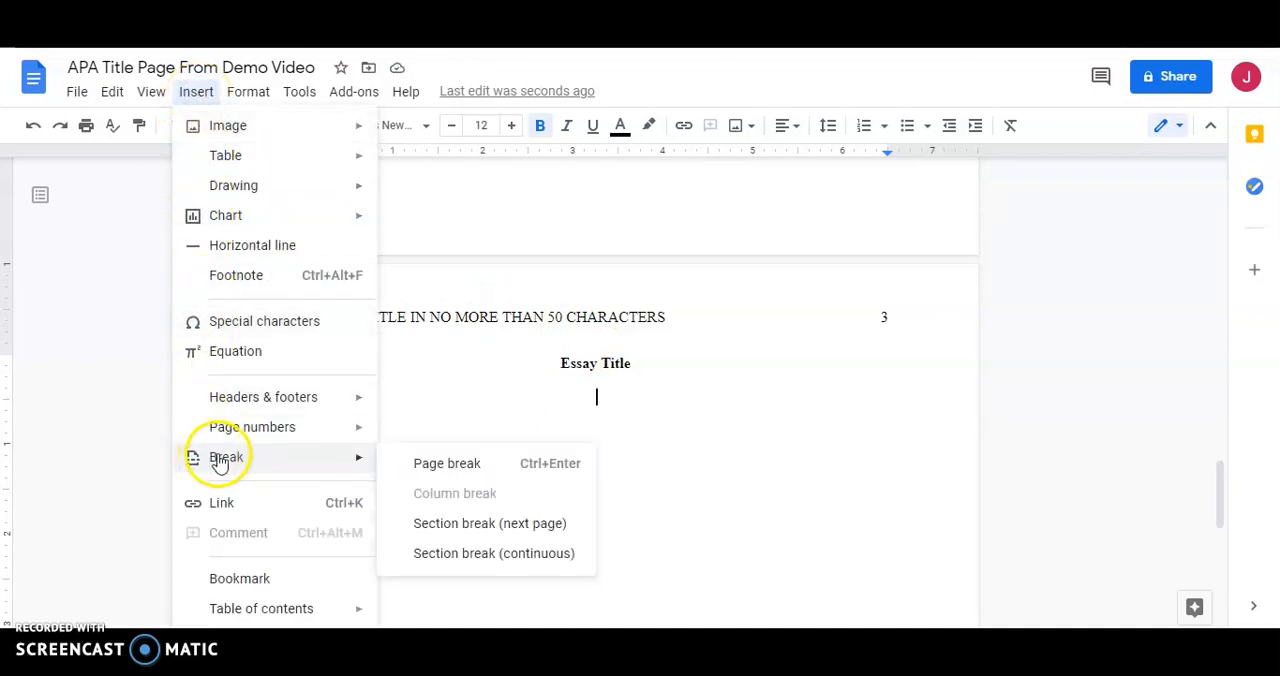
click(448, 464)
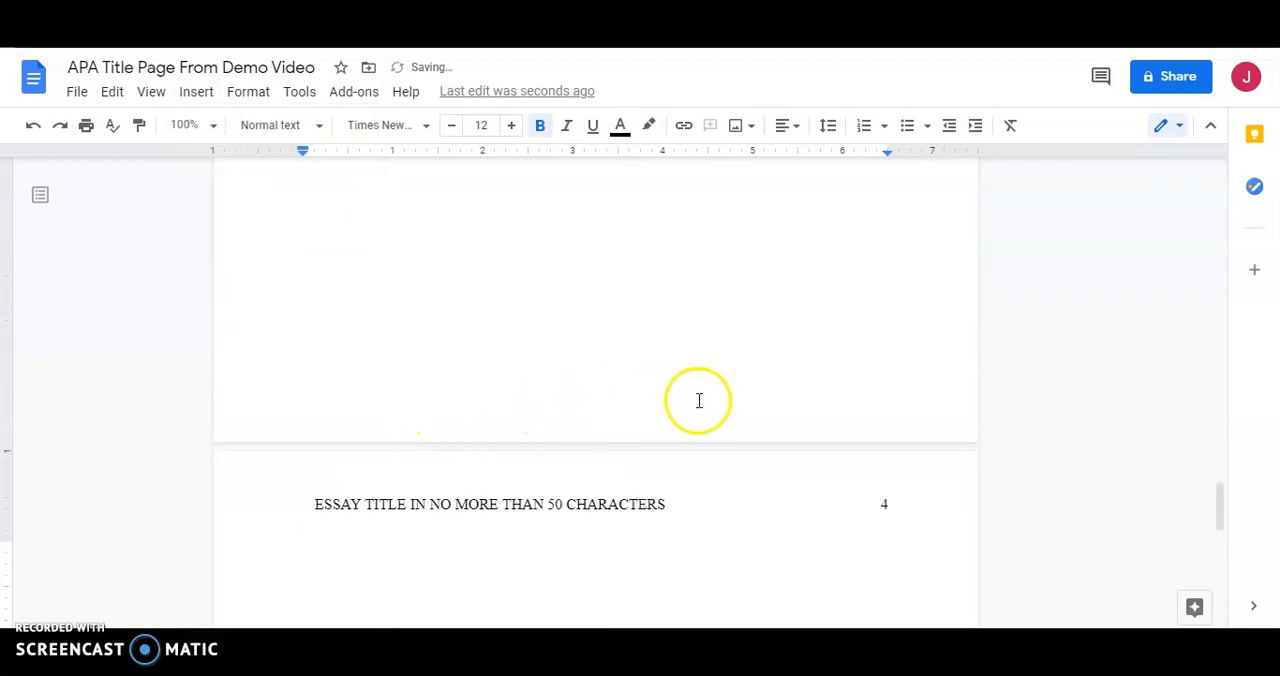
text(Refer)
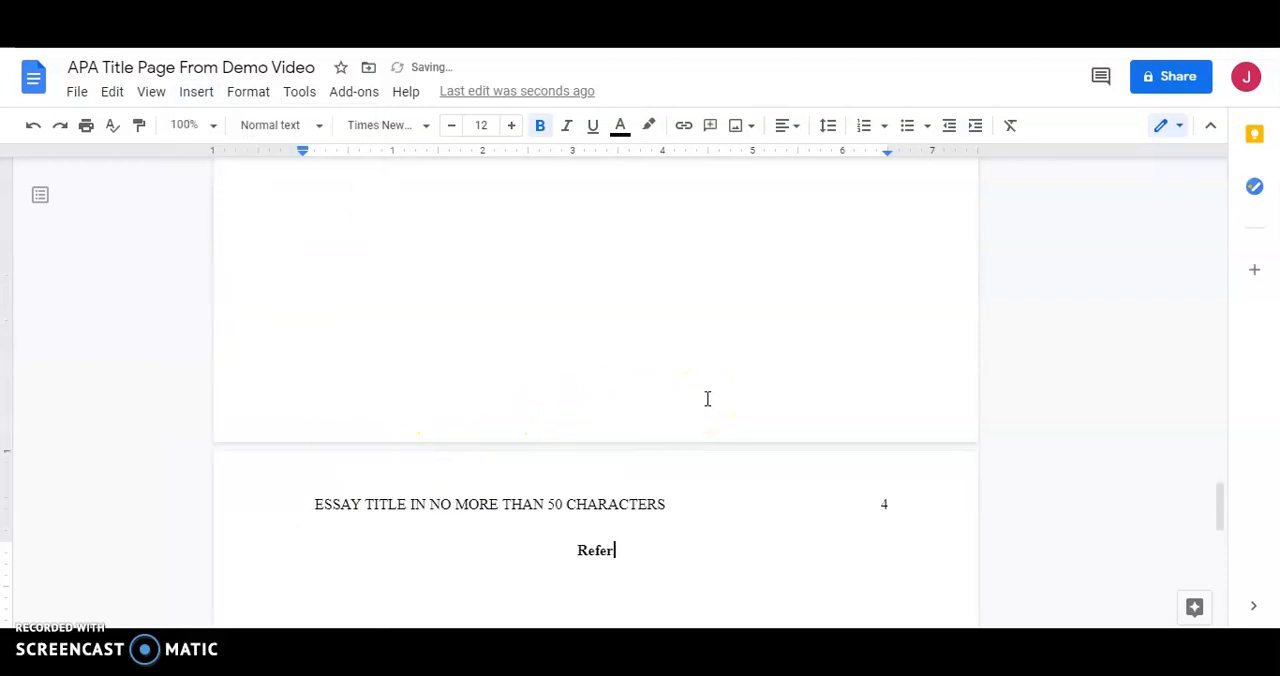
text(ence)
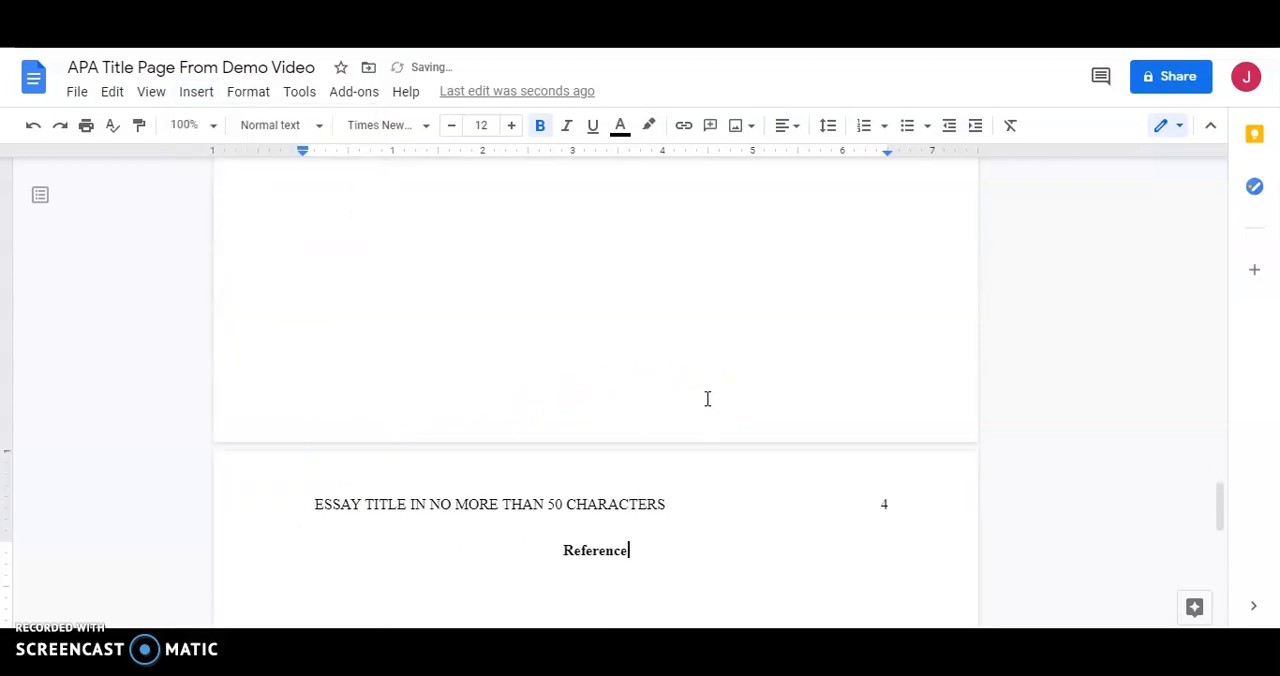
text(s)
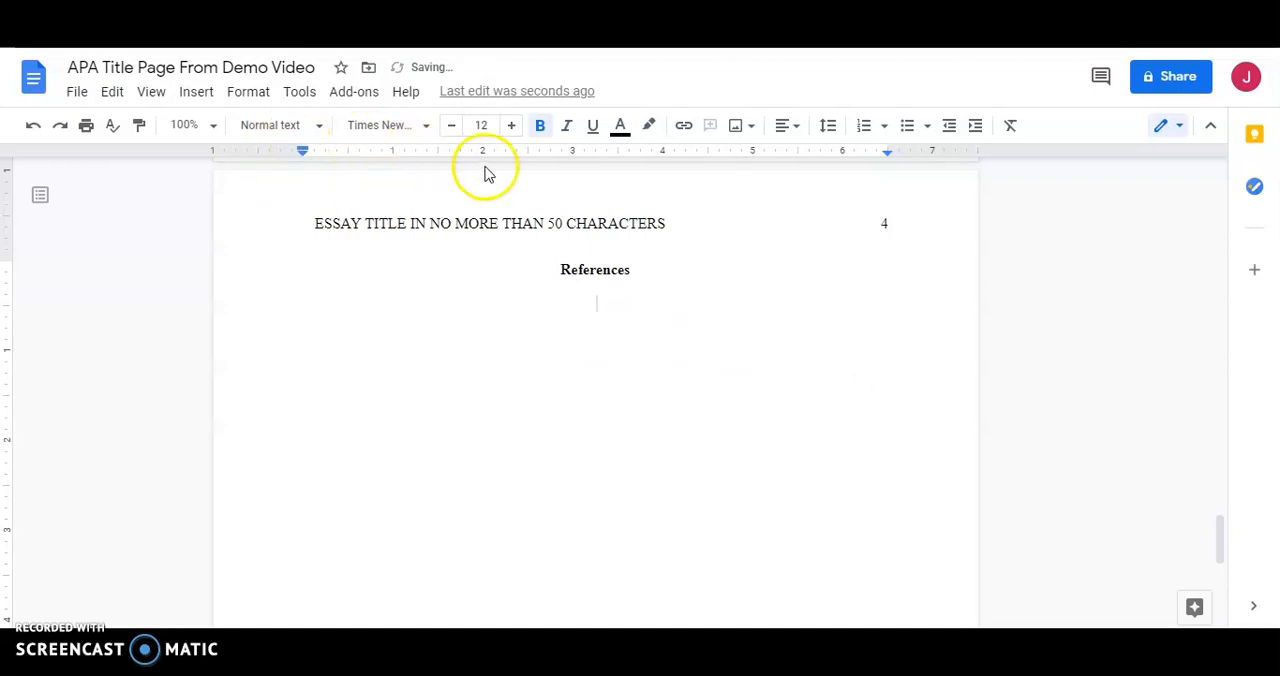
Step: Left-align the empty line below the References heading
click(540, 124)
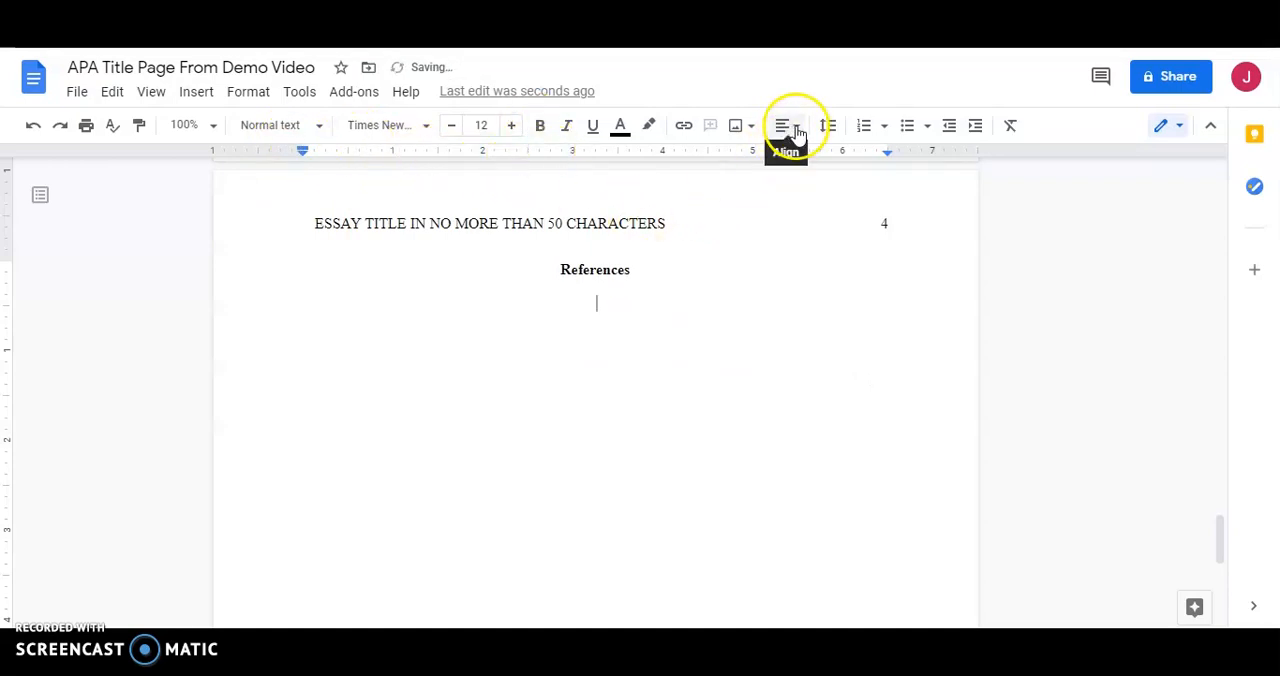
click(796, 124)
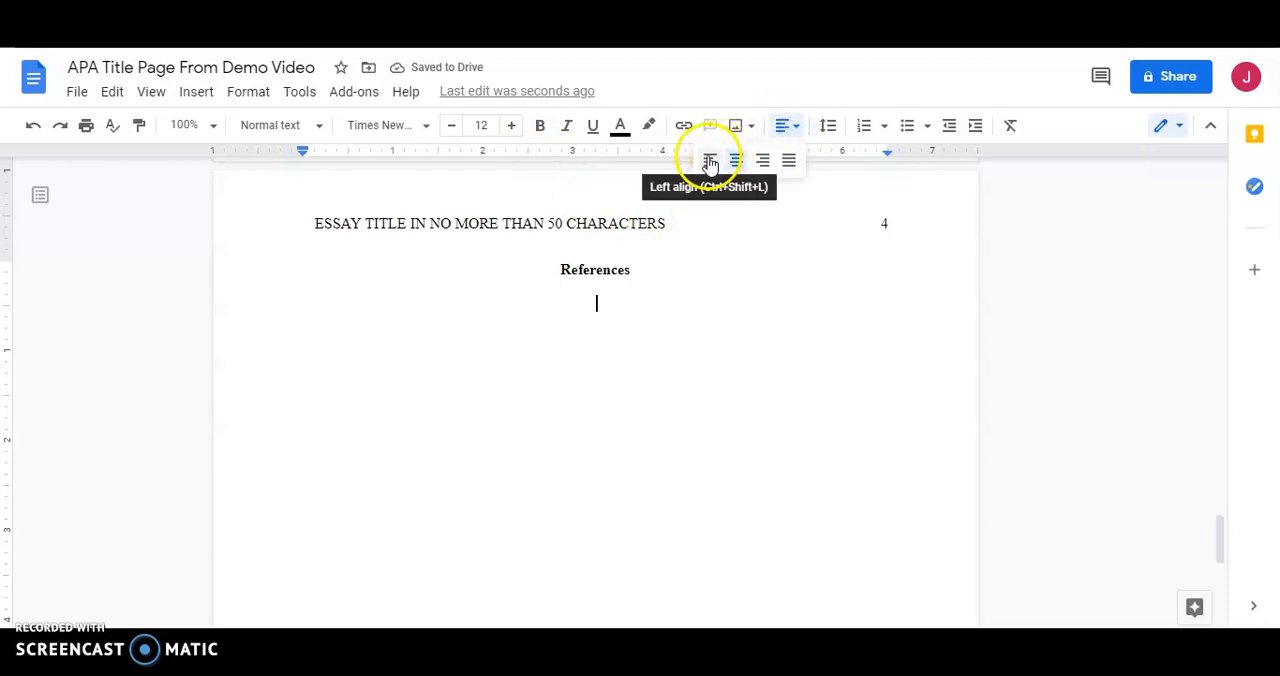
click(708, 160)
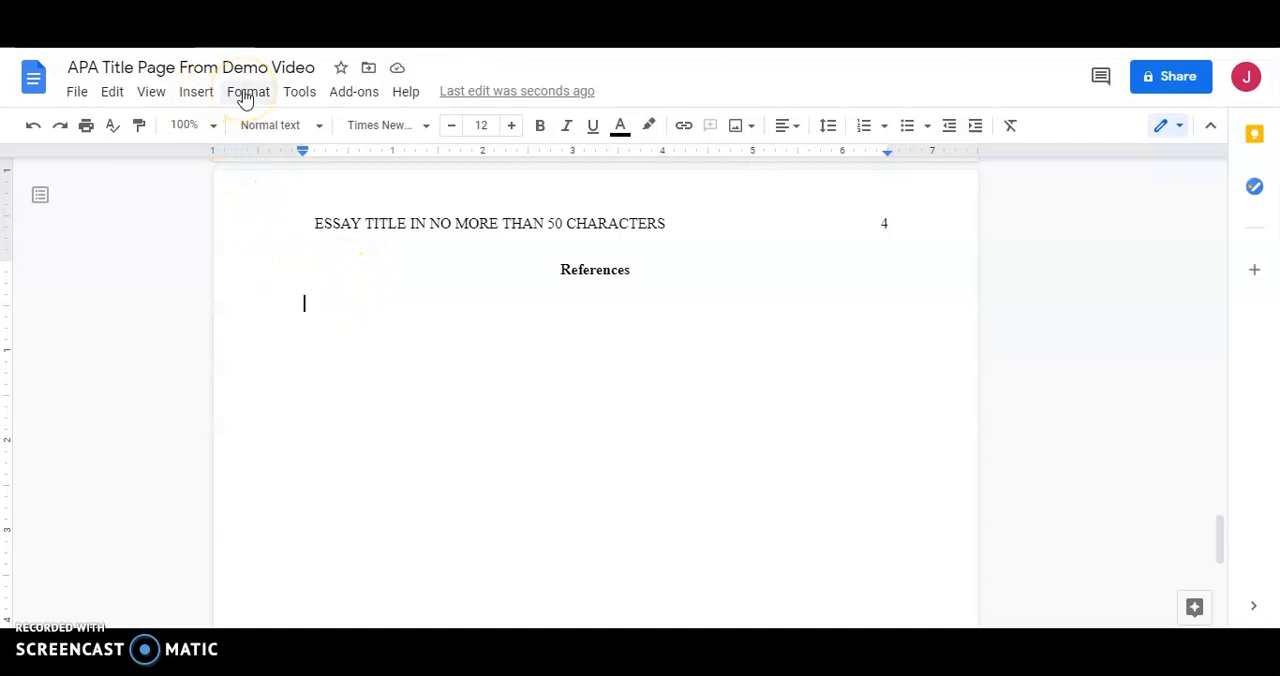
Step: Give that line a 0.5-inch hanging special indent via Indentation options
click(248, 92)
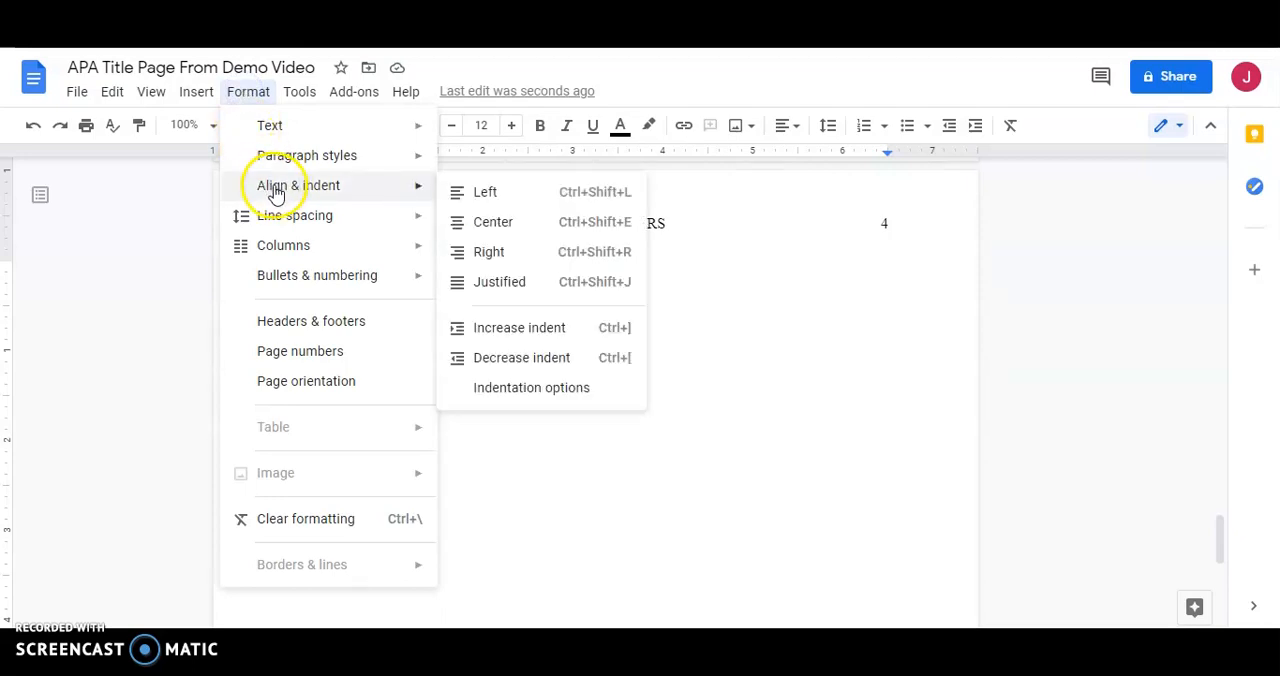
mouse_move(492, 222)
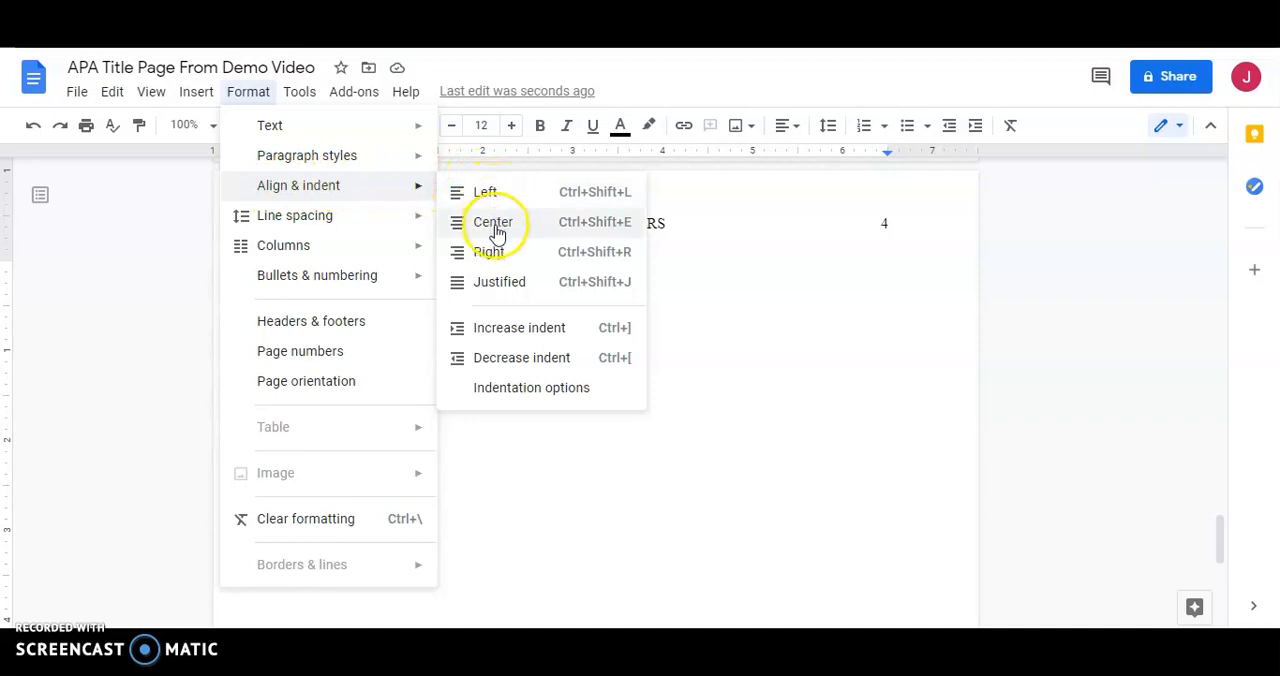
mouse_move(500, 330)
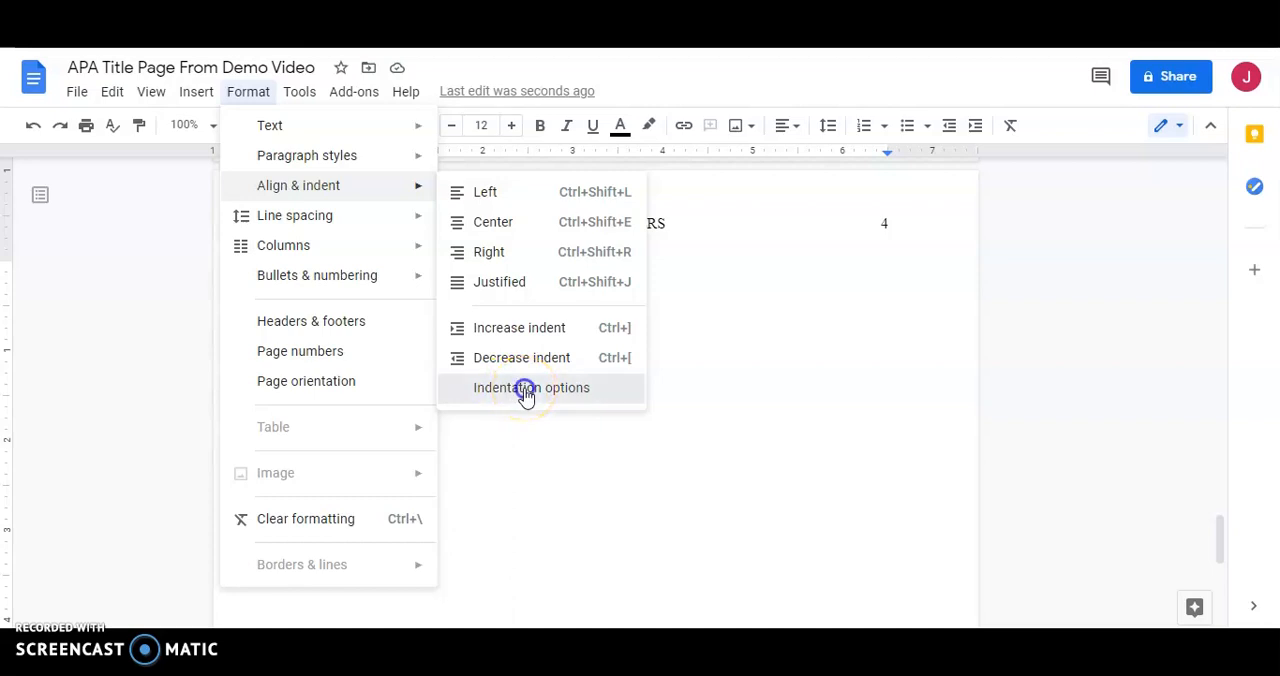
click(532, 388)
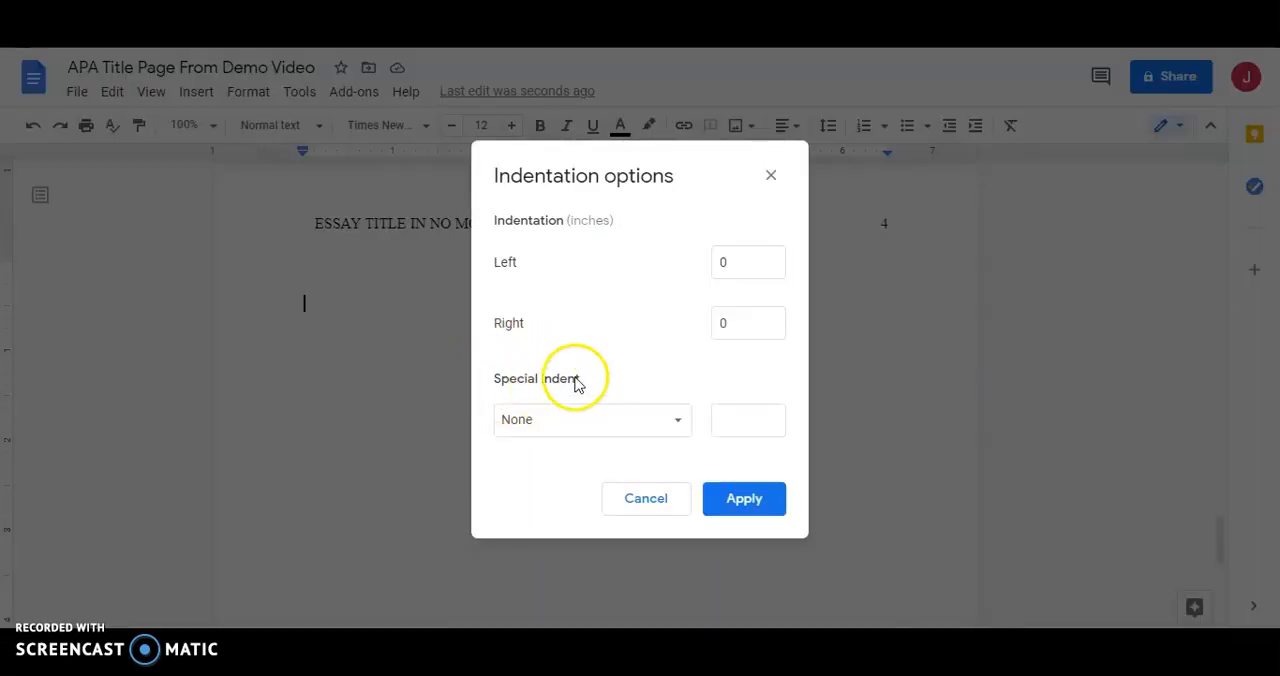
click(592, 420)
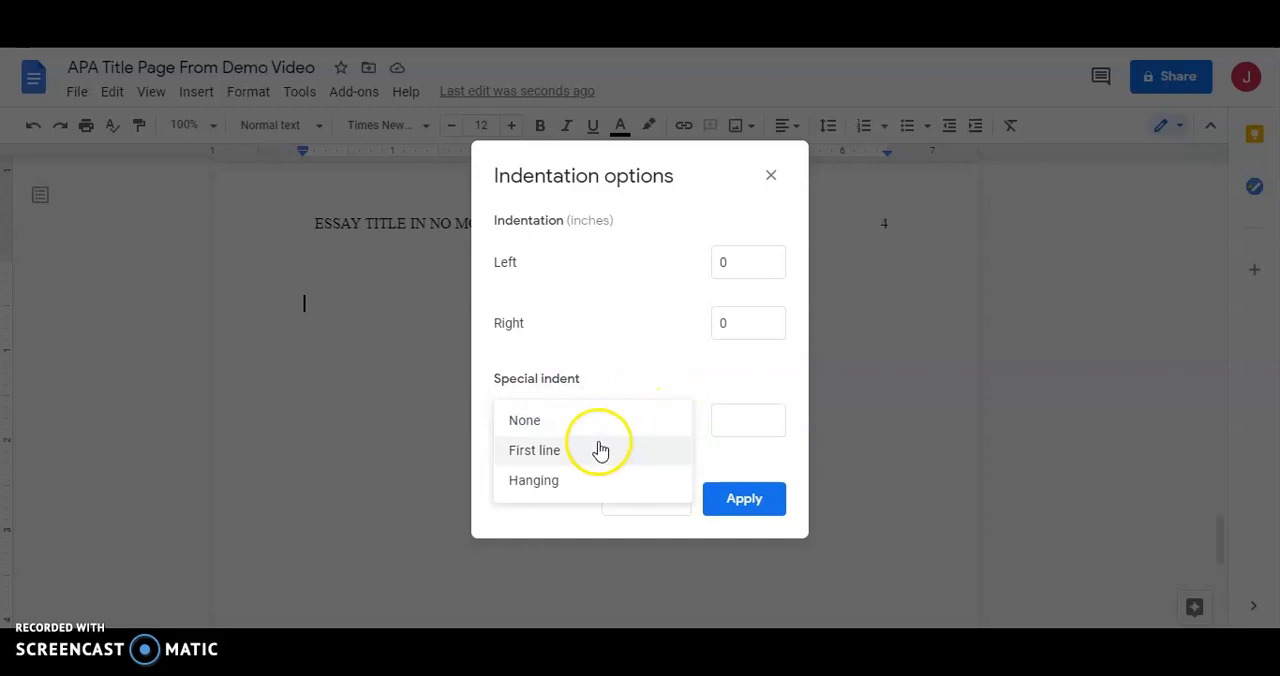
click(532, 480)
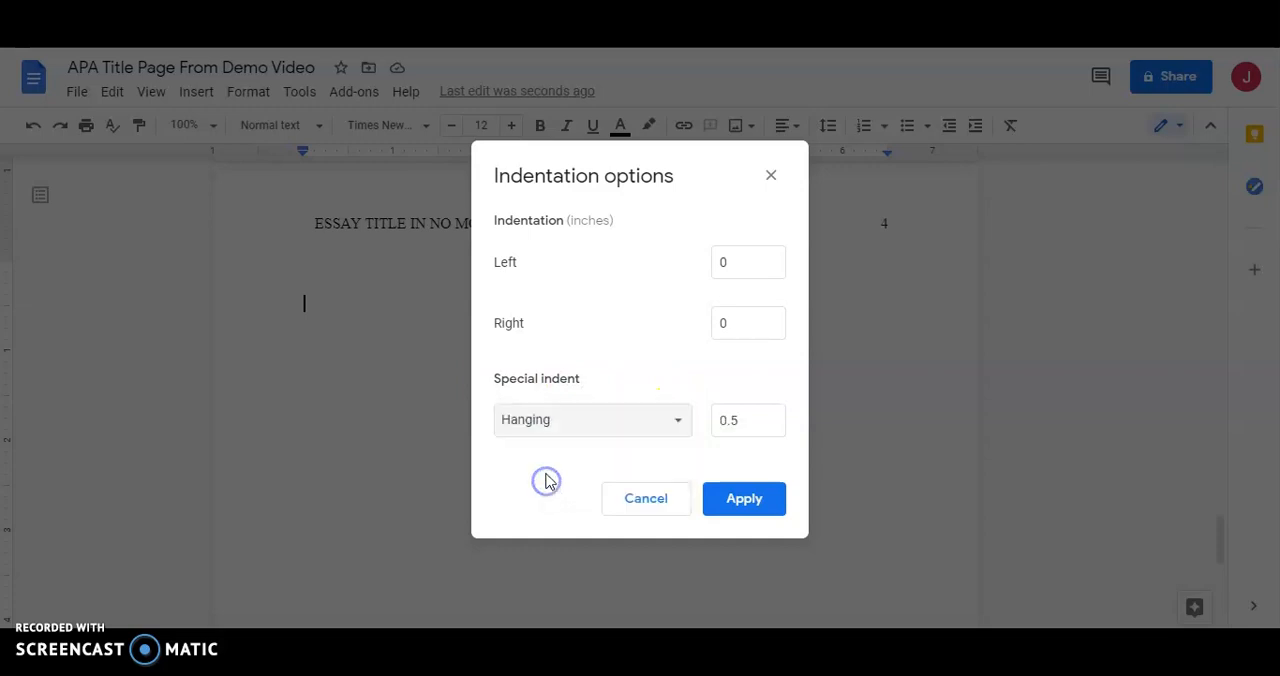
click(744, 498)
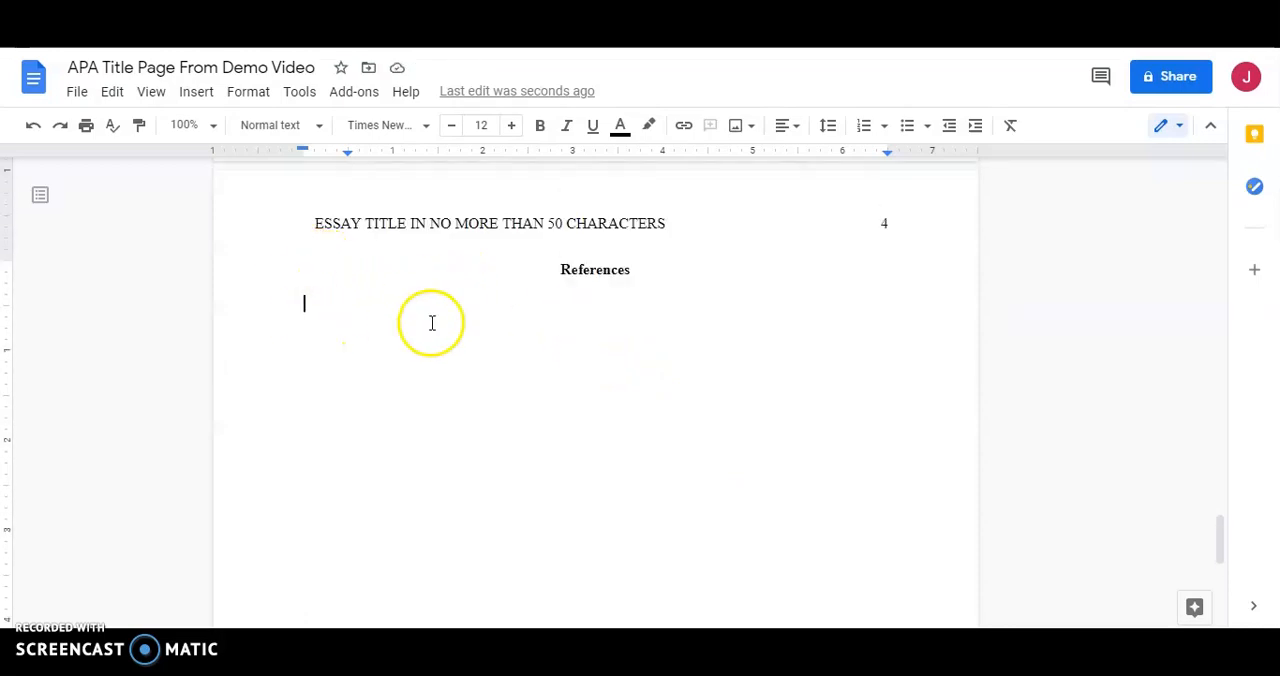
mouse_move(426, 388)
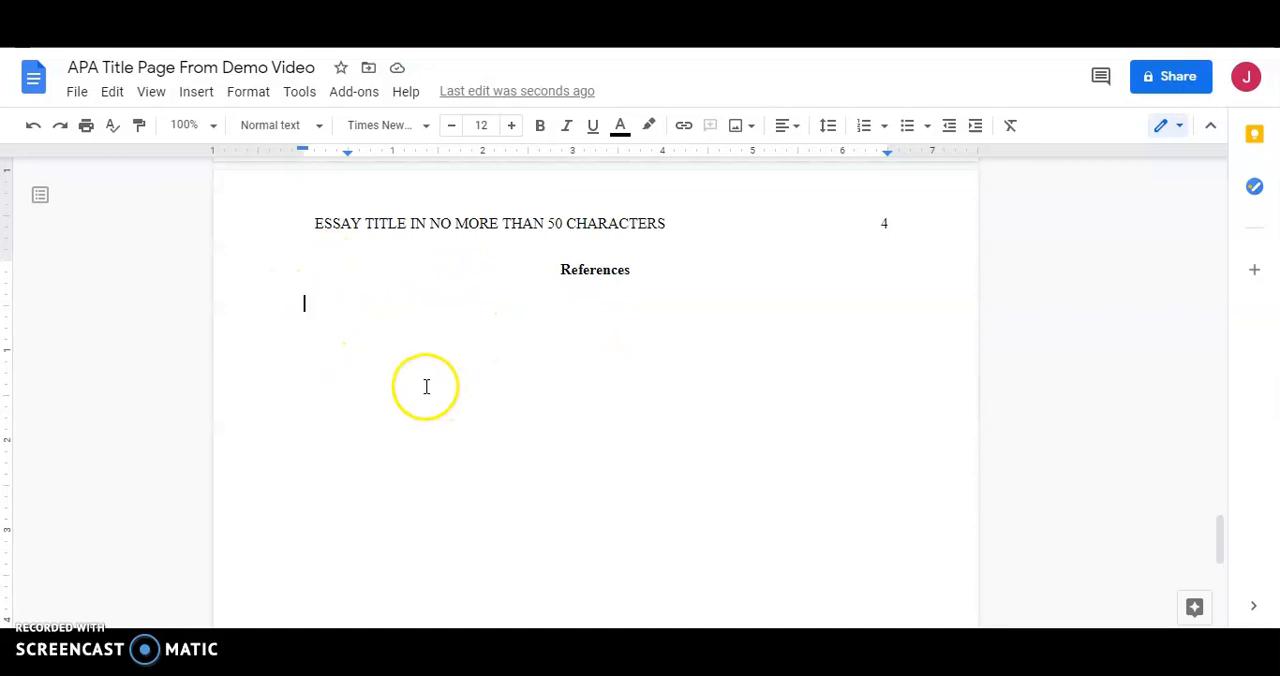